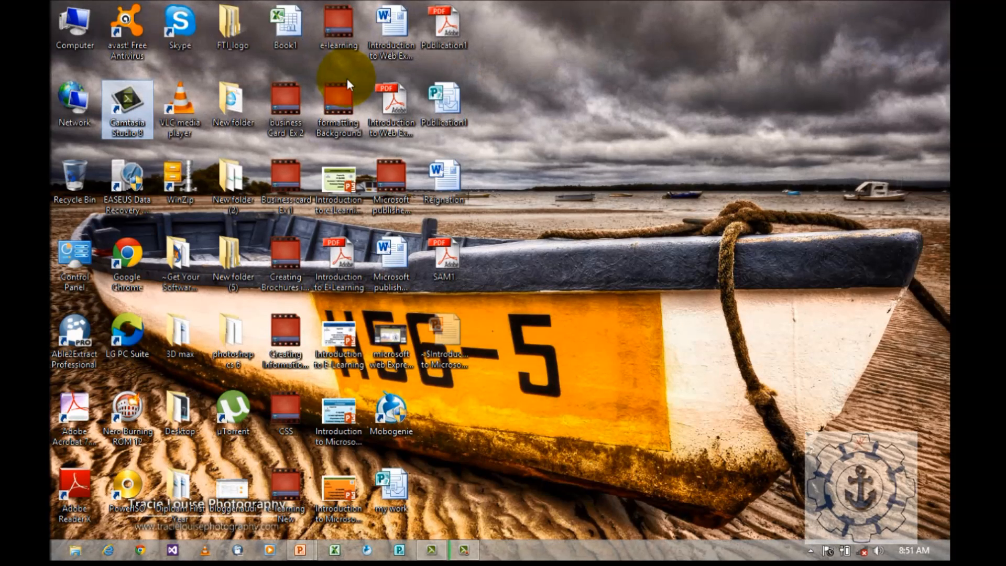
{"action": "mouse_move", "coordinate": [504, 432]}
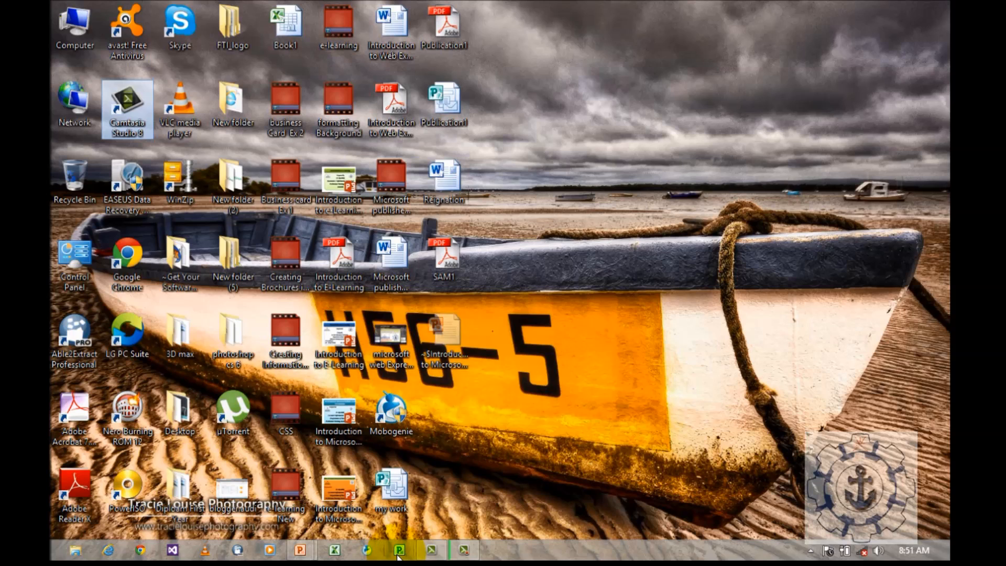
Step: Bring up Microsoft Publisher from the taskbar
{"action": "left_click", "coordinate": [398, 550]}
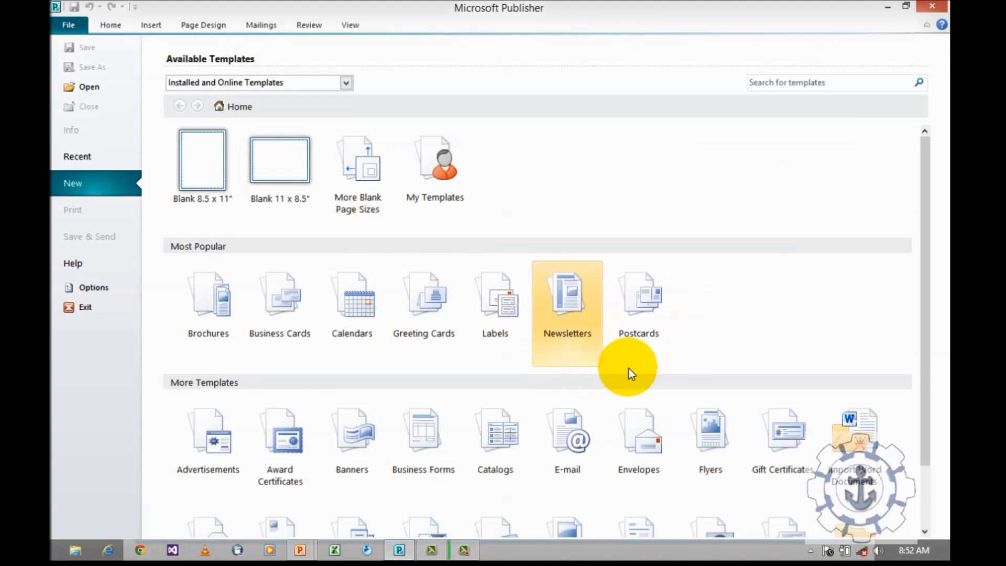
{"action": "mouse_move", "coordinate": [716, 338]}
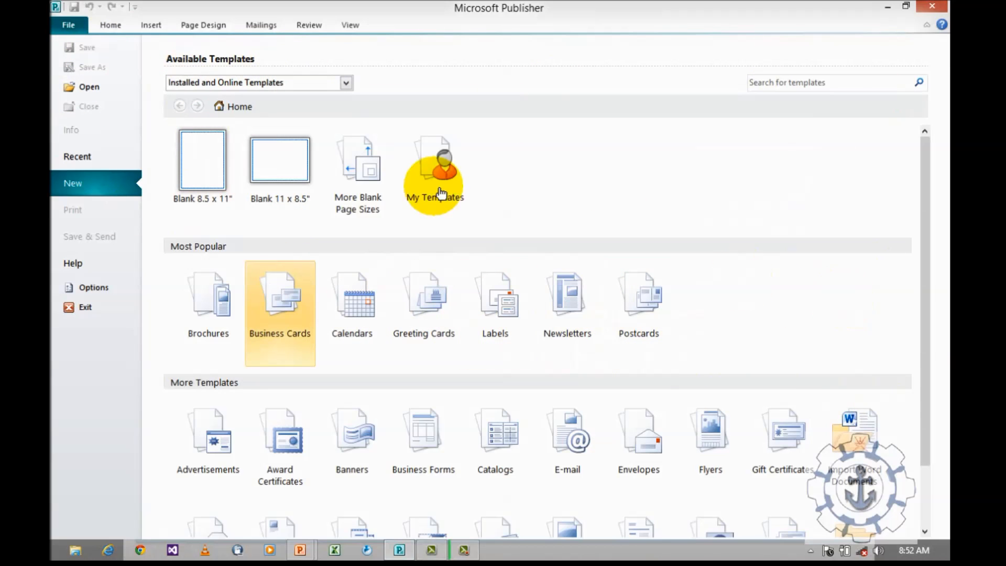
Step: Show the Calendars template category from File > New
{"action": "left_click", "coordinate": [202, 159]}
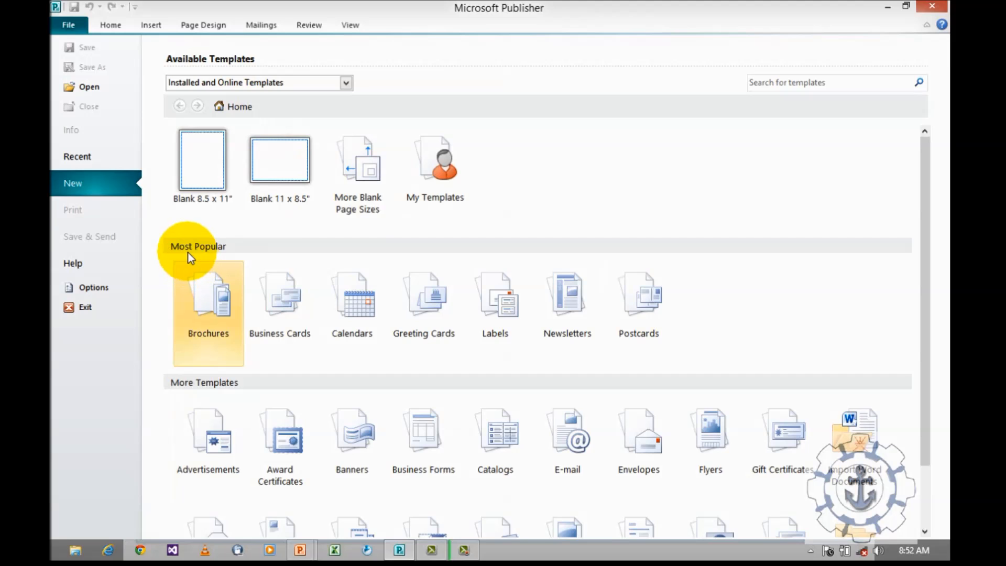
{"action": "mouse_move", "coordinate": [352, 295]}
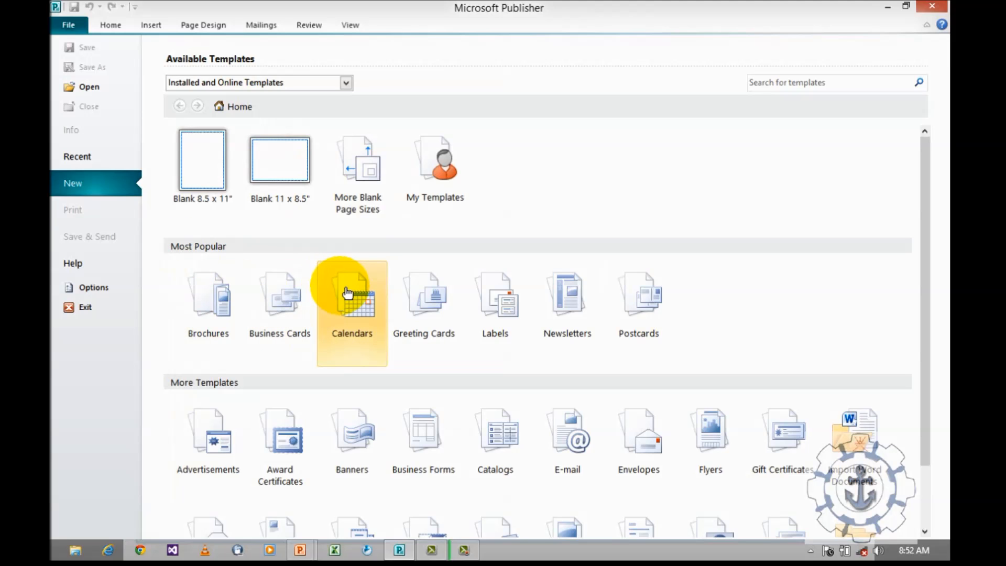
{"action": "left_click", "coordinate": [352, 295]}
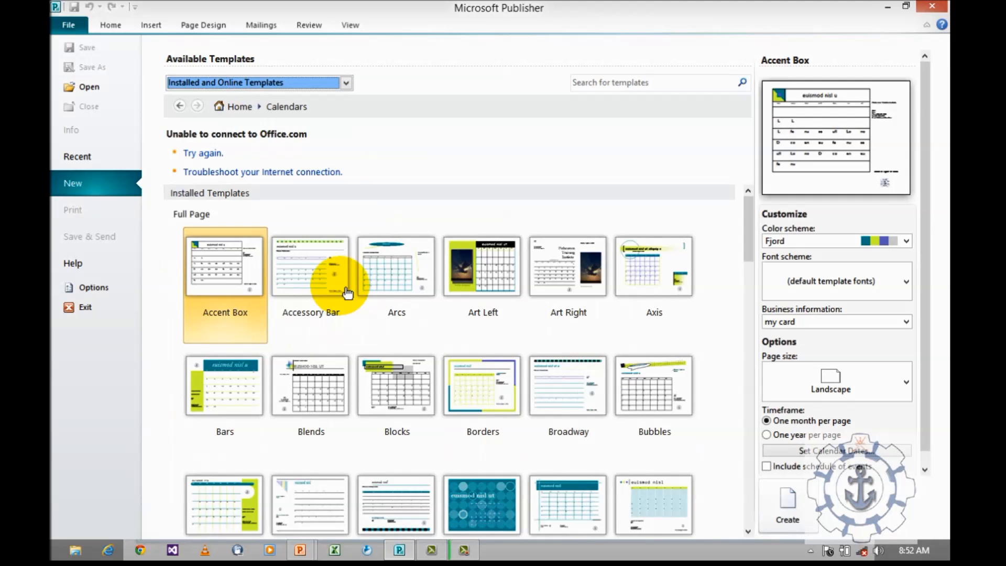
{"action": "scroll", "scroll_direction": "down", "scroll_amount": 3}
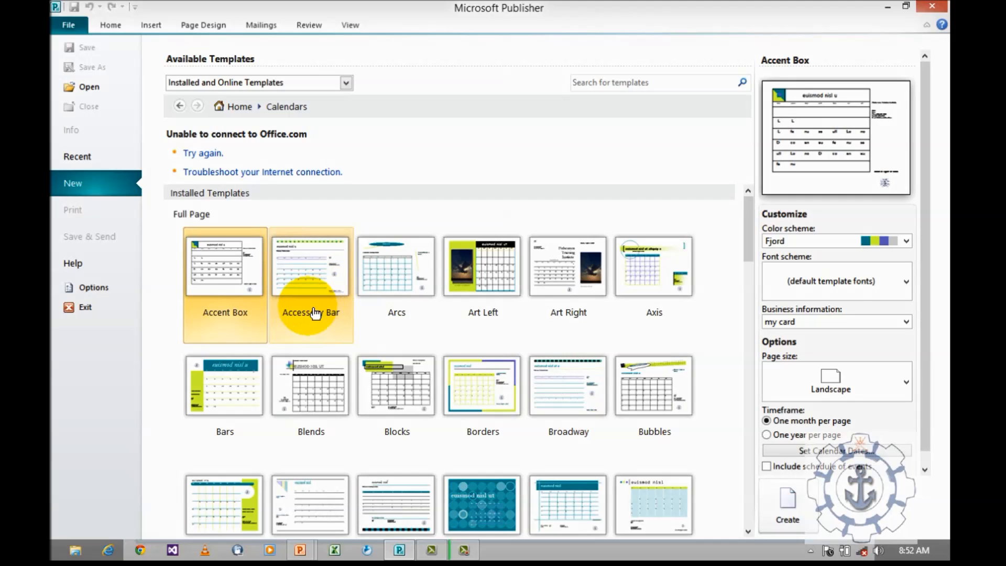
{"action": "mouse_move", "coordinate": [292, 285]}
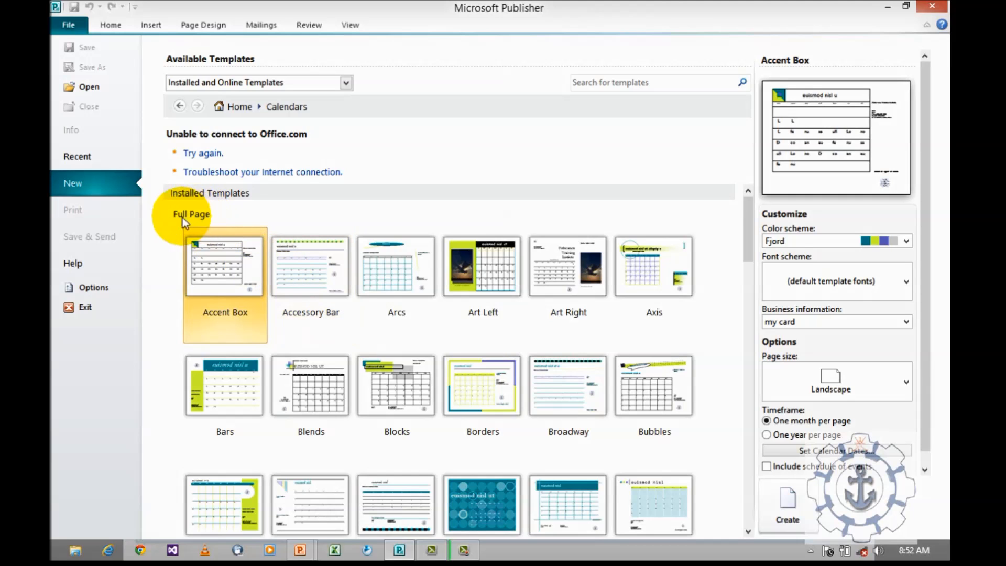
{"action": "scroll", "scroll_direction": "down", "scroll_amount": 3}
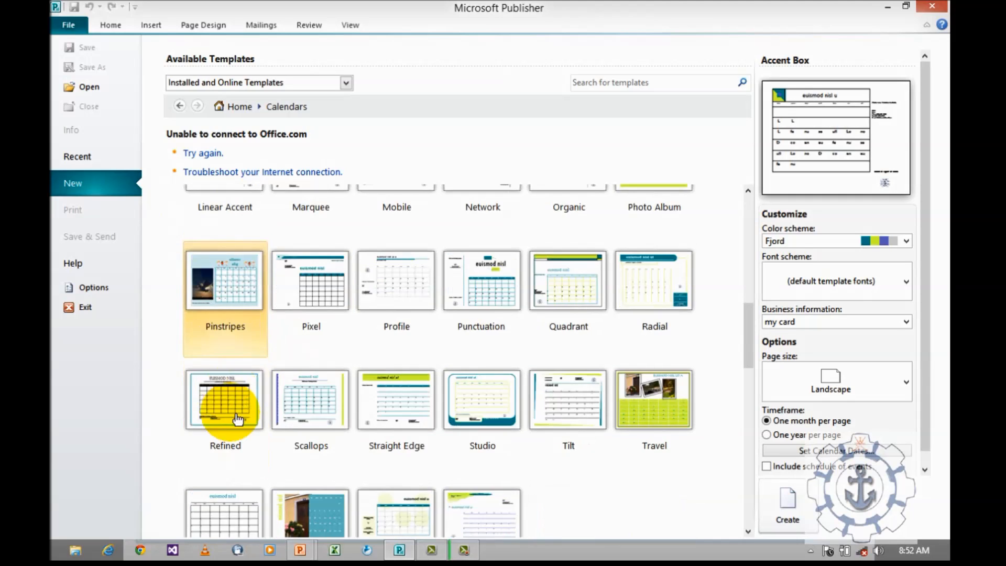
{"action": "scroll", "scroll_direction": "down", "scroll_amount": 3}
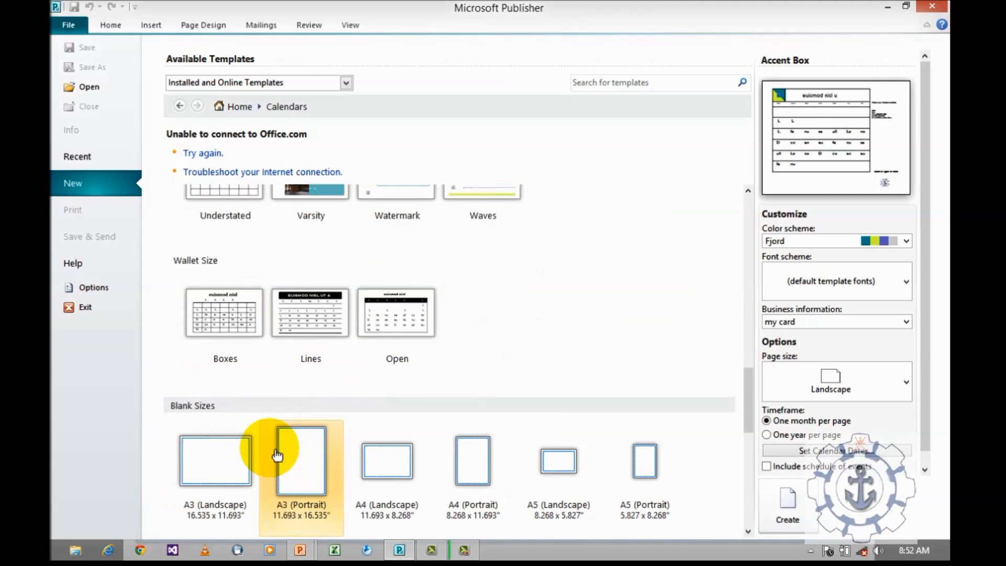
{"action": "scroll", "scroll_direction": "down", "scroll_amount": 3}
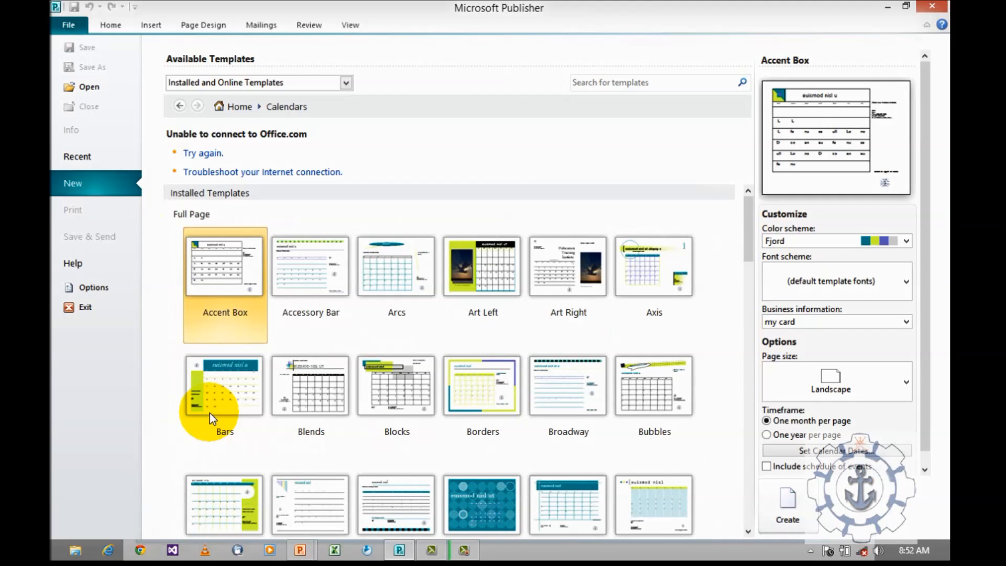
{"action": "left_click", "coordinate": [224, 384]}
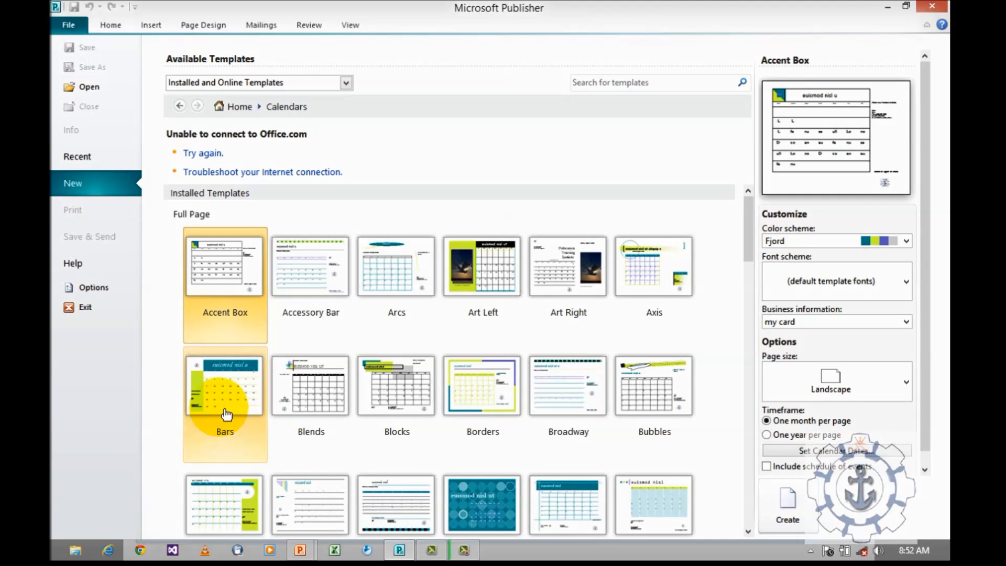
{"action": "mouse_move", "coordinate": [225, 414]}
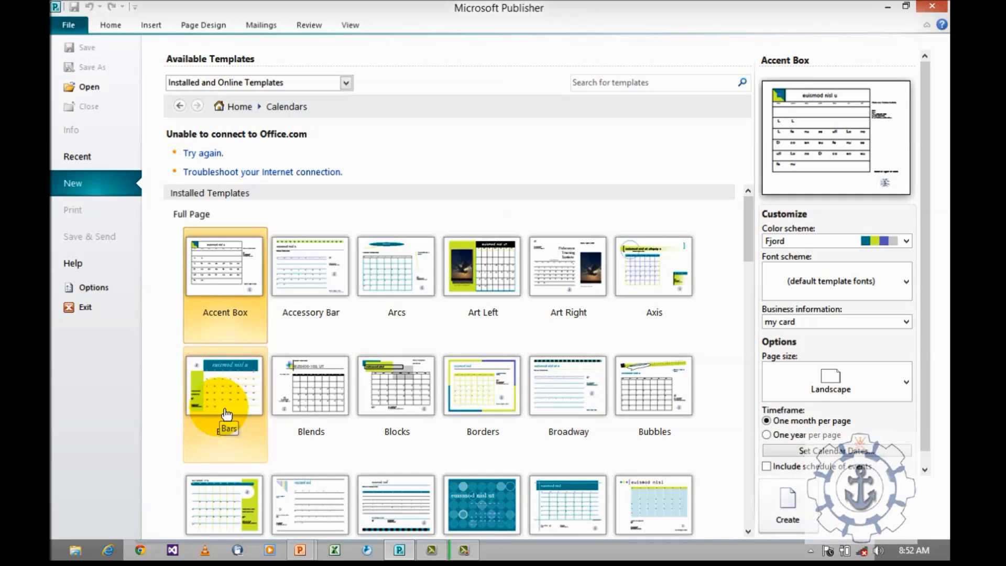
{"action": "mouse_move", "coordinate": [189, 226]}
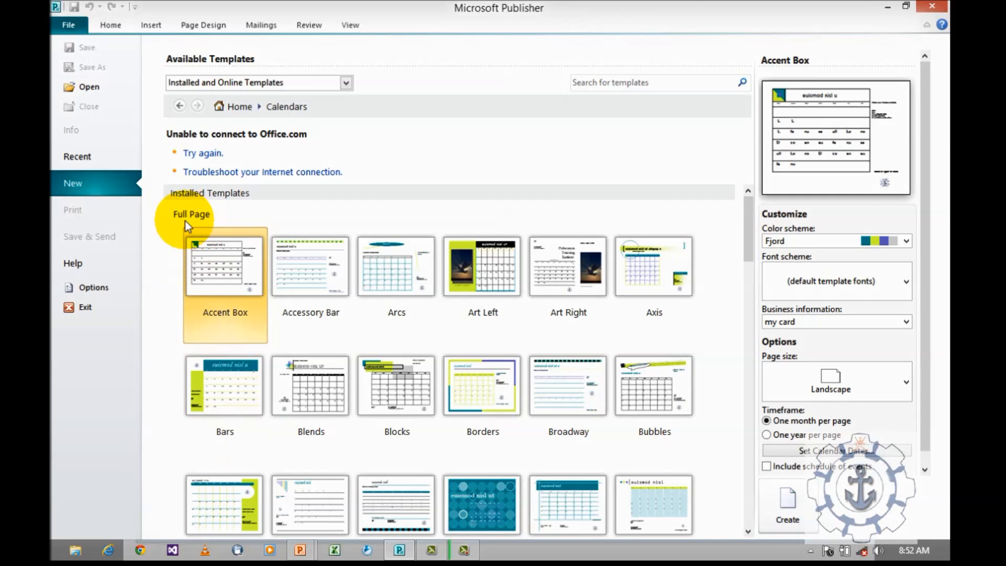
{"action": "mouse_move", "coordinate": [208, 223]}
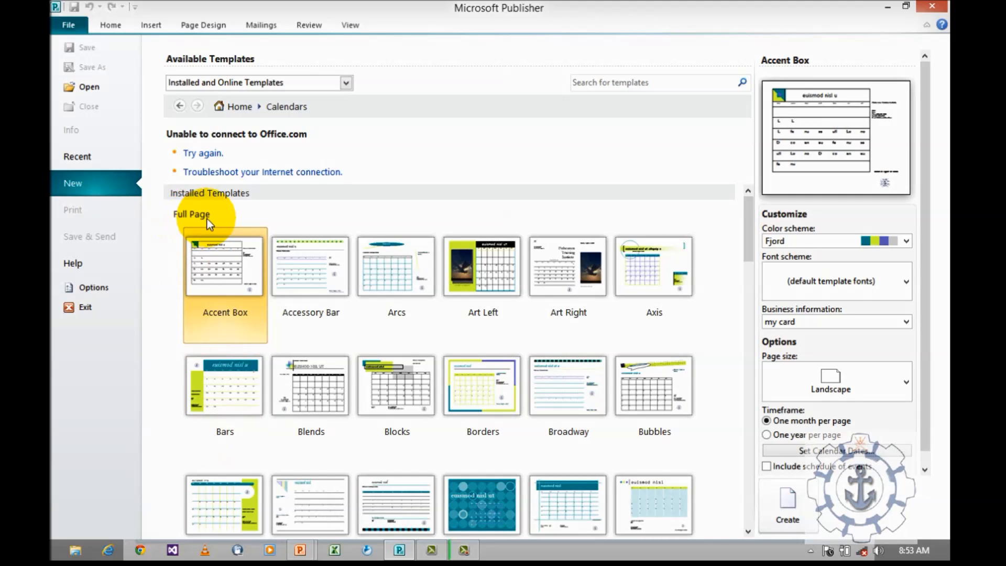
{"action": "mouse_move", "coordinate": [178, 225]}
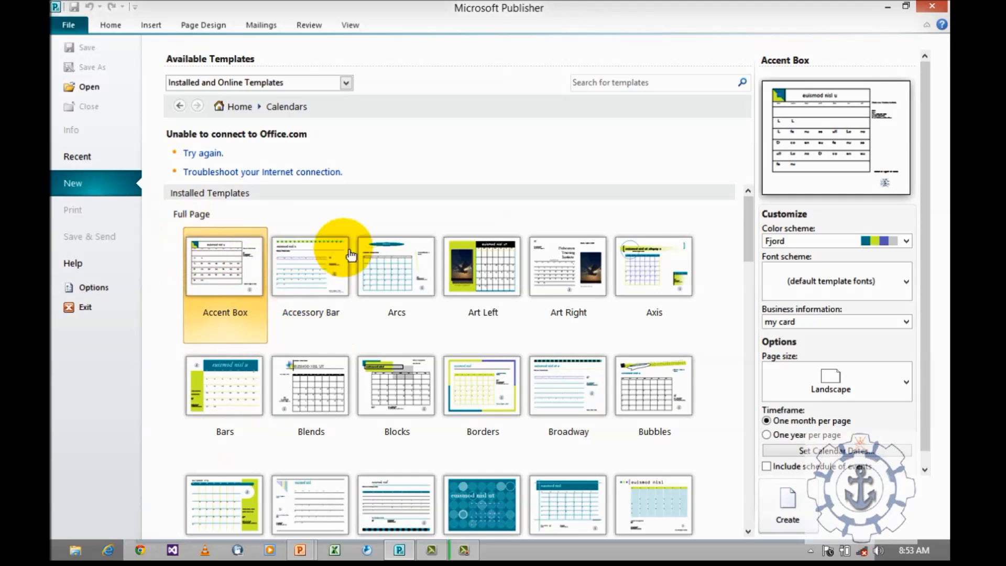
{"action": "mouse_move", "coordinate": [310, 385]}
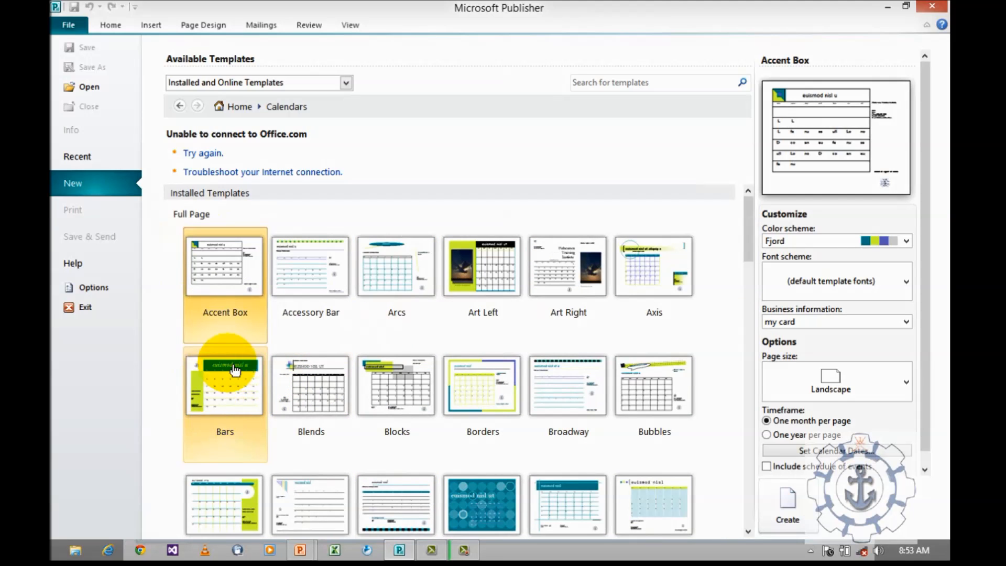
Step: Choose the Bars calendar design and apply the Lilac colour scheme, cancelling the custom scheme dialog
{"action": "left_click", "coordinate": [224, 384]}
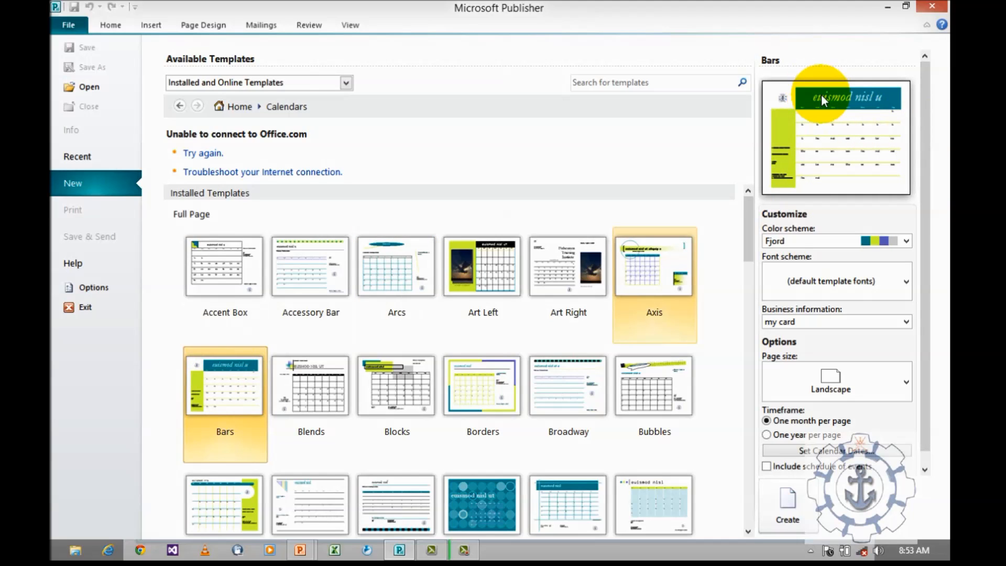
{"action": "mouse_move", "coordinate": [943, 173]}
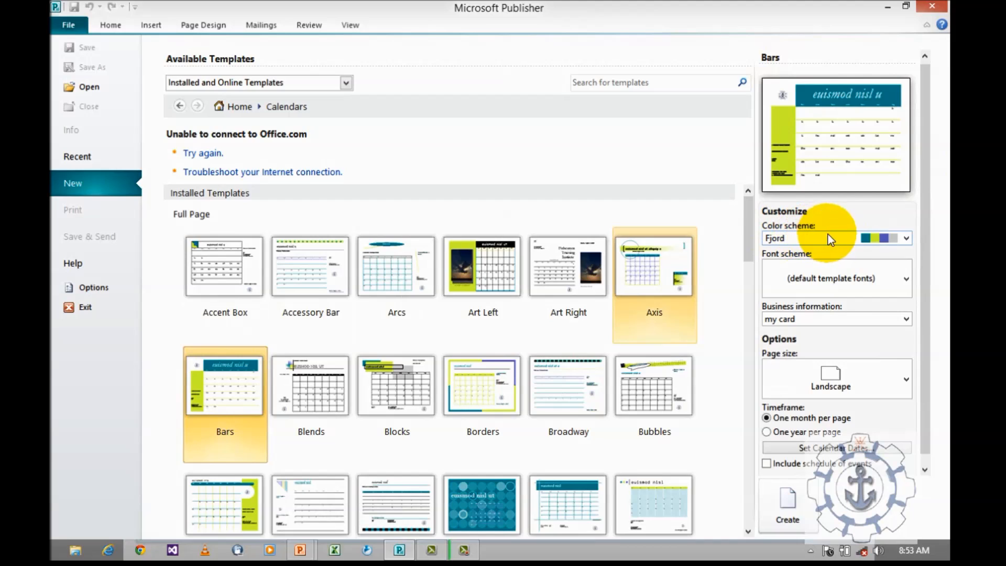
{"action": "left_click", "coordinate": [905, 238]}
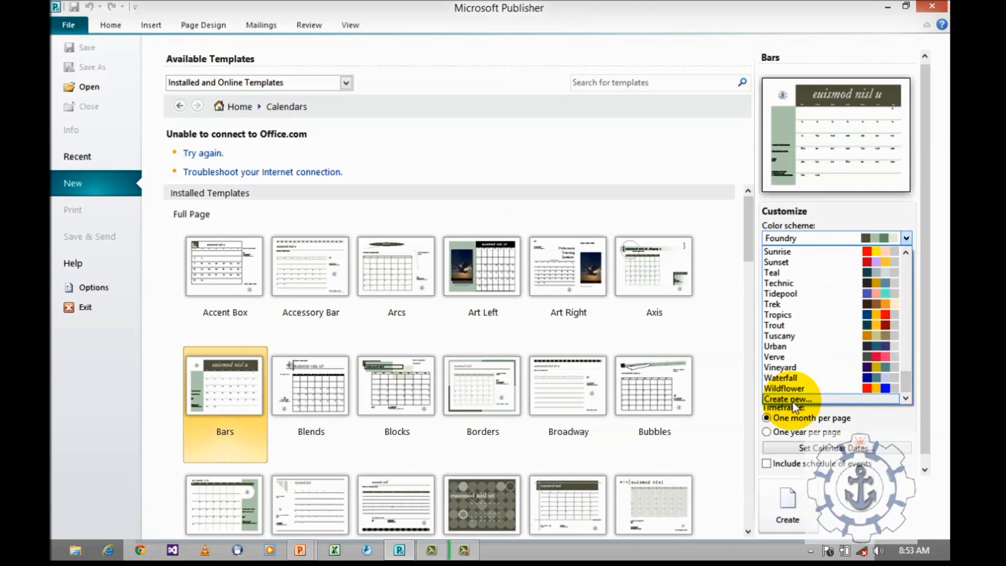
{"action": "left_click", "coordinate": [787, 399]}
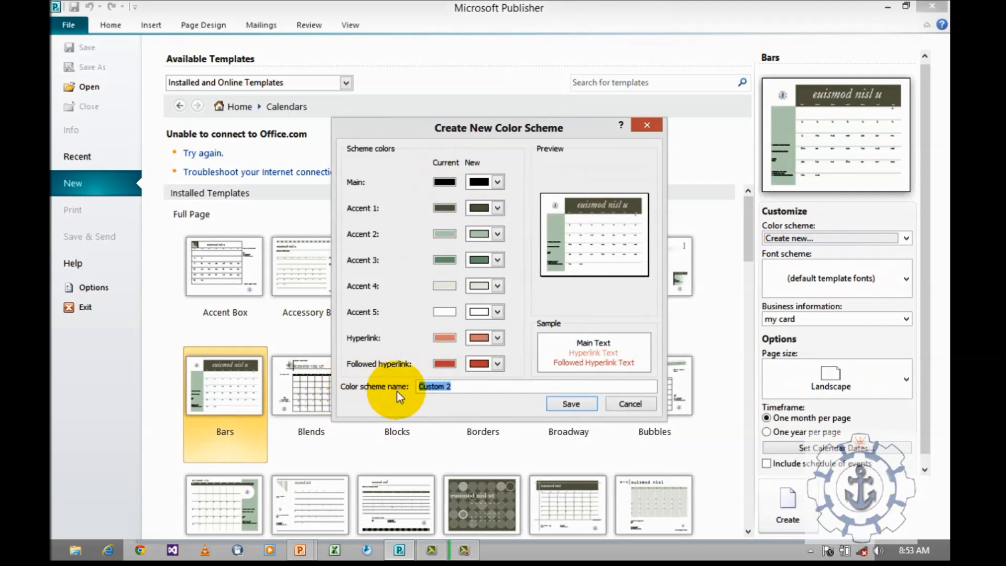
{"action": "left_click", "coordinate": [570, 403]}
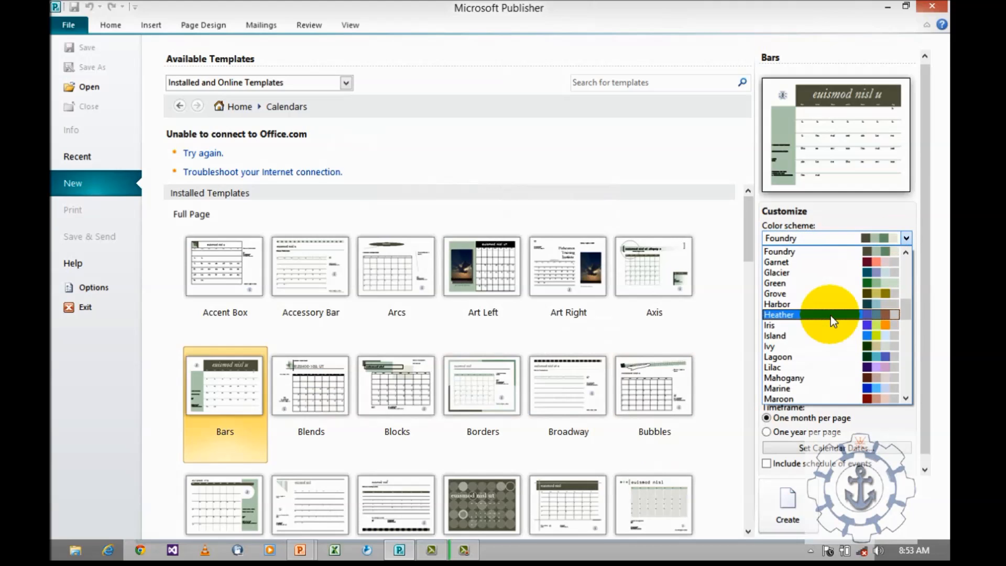
{"action": "left_click", "coordinate": [772, 367]}
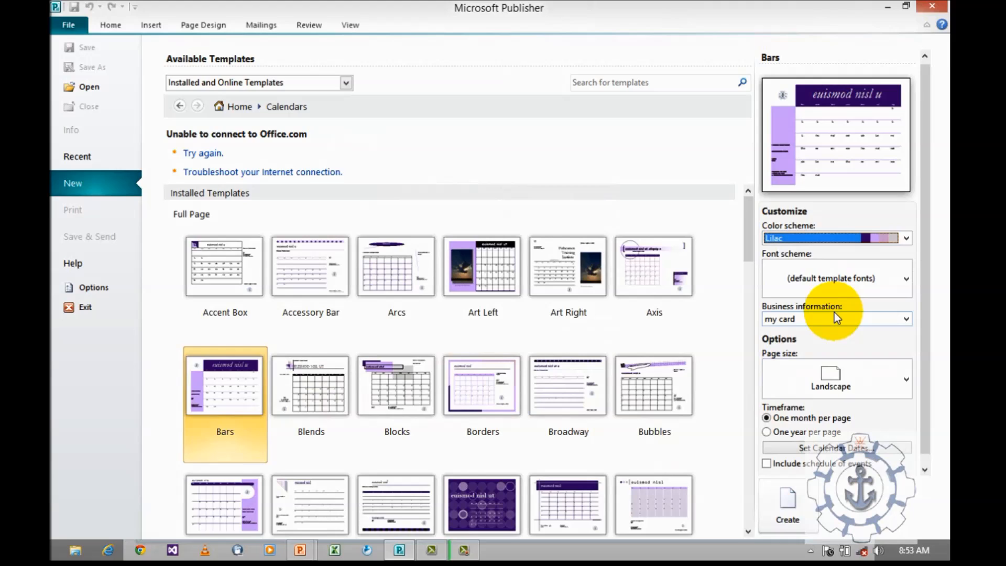
{"action": "mouse_move", "coordinate": [836, 292]}
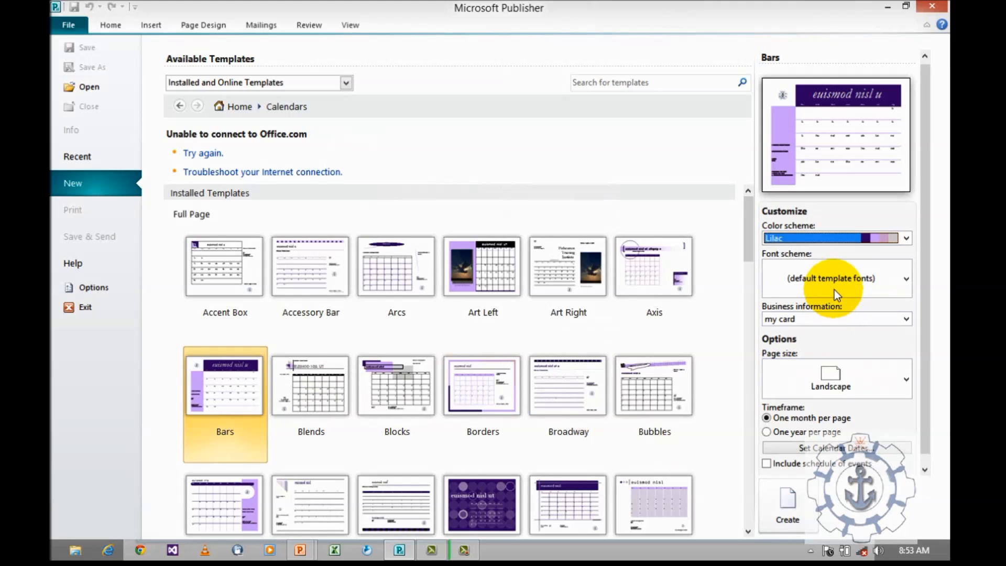
Step: Discard the custom font scheme and pick the built-in Apex font scheme for the Bars calendar
{"action": "left_click", "coordinate": [904, 278]}
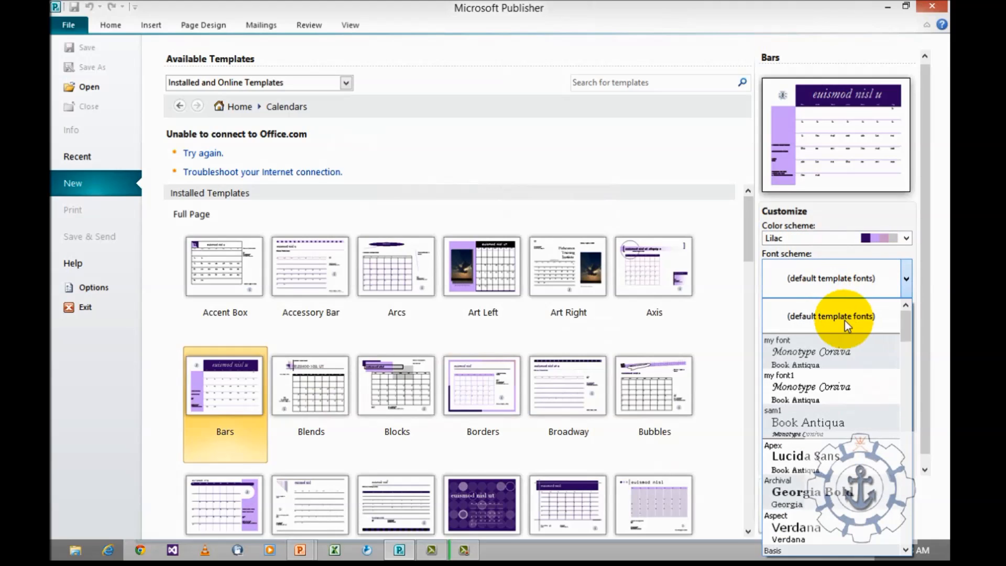
{"action": "scroll", "scroll_direction": "down", "scroll_amount": 3}
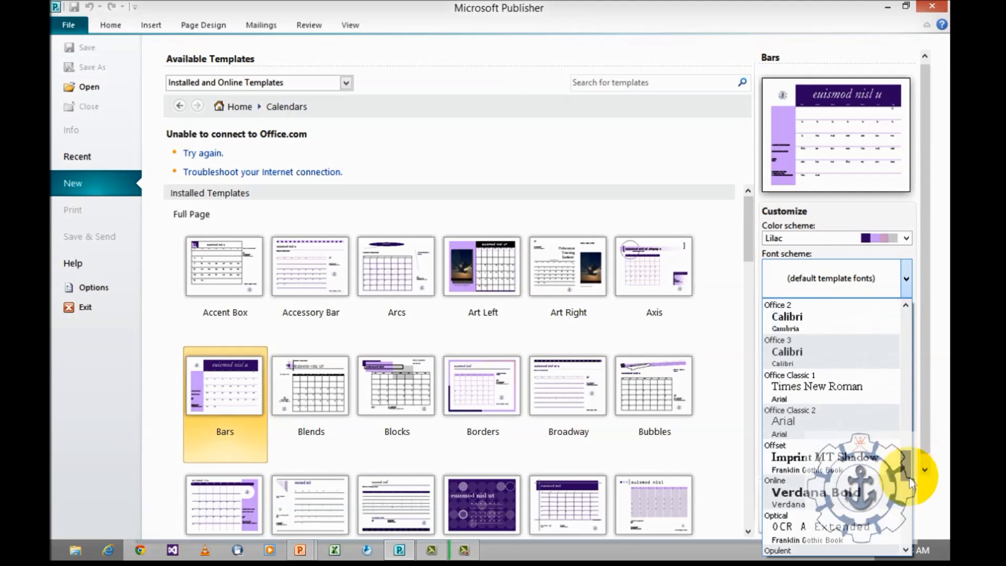
{"action": "scroll", "scroll_direction": "down", "scroll_amount": 3}
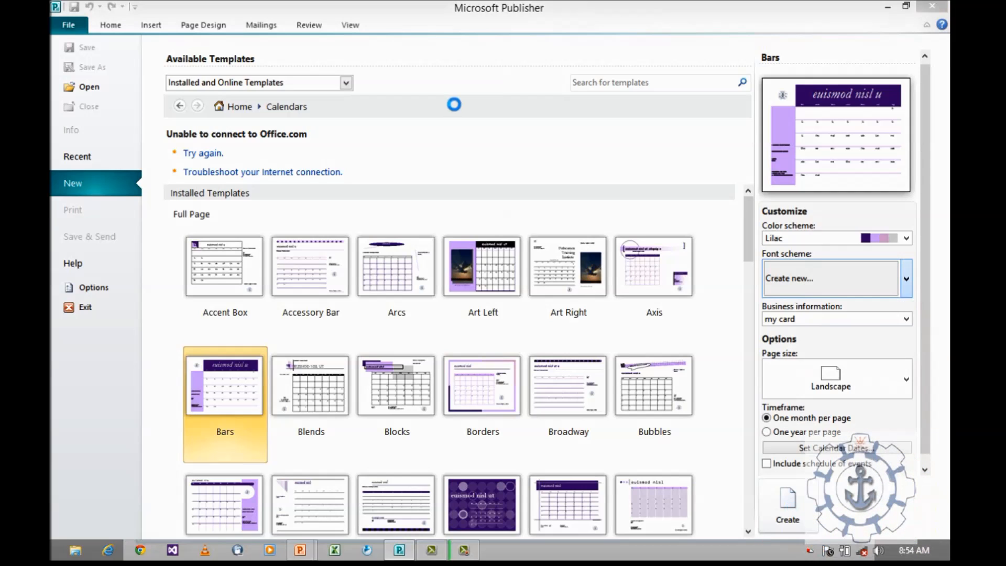
{"action": "left_click", "coordinate": [829, 278]}
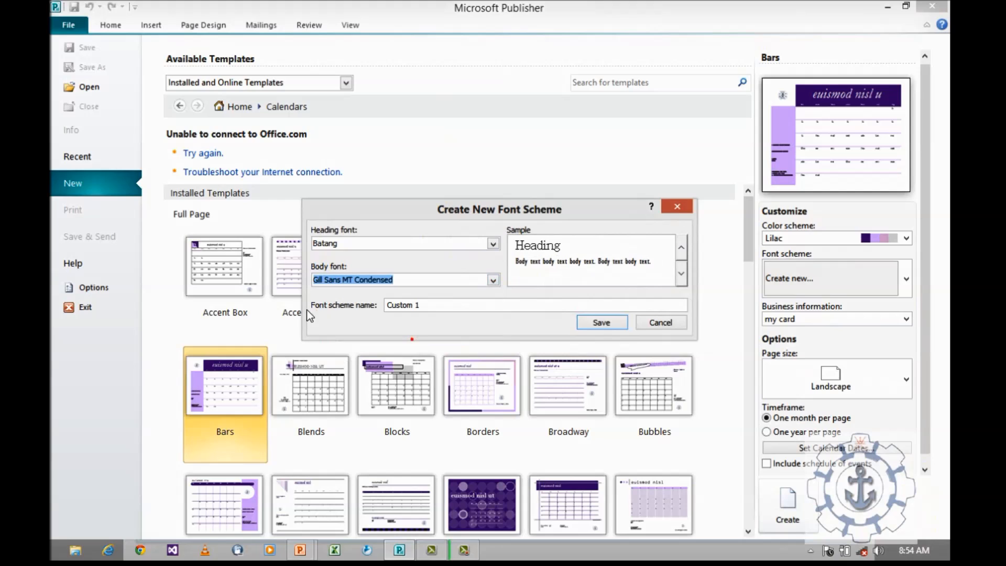
{"action": "double_click", "coordinate": [402, 305]}
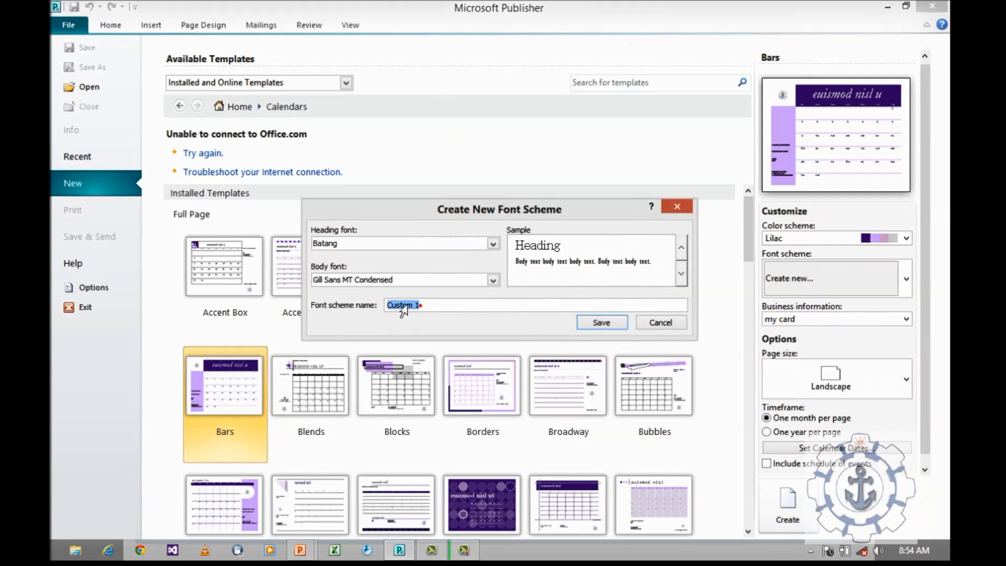
{"action": "left_click", "coordinate": [660, 322]}
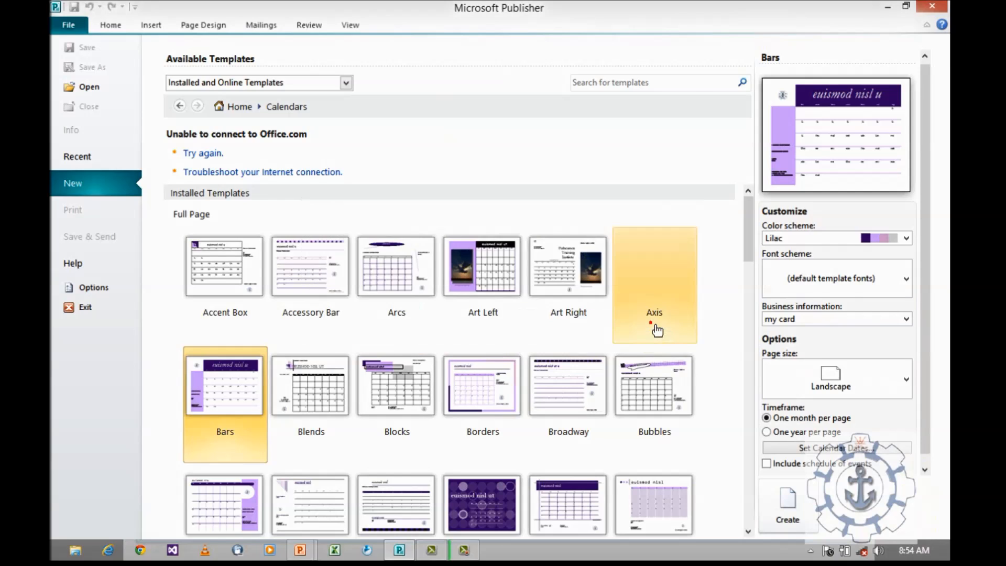
{"action": "left_click", "coordinate": [905, 277]}
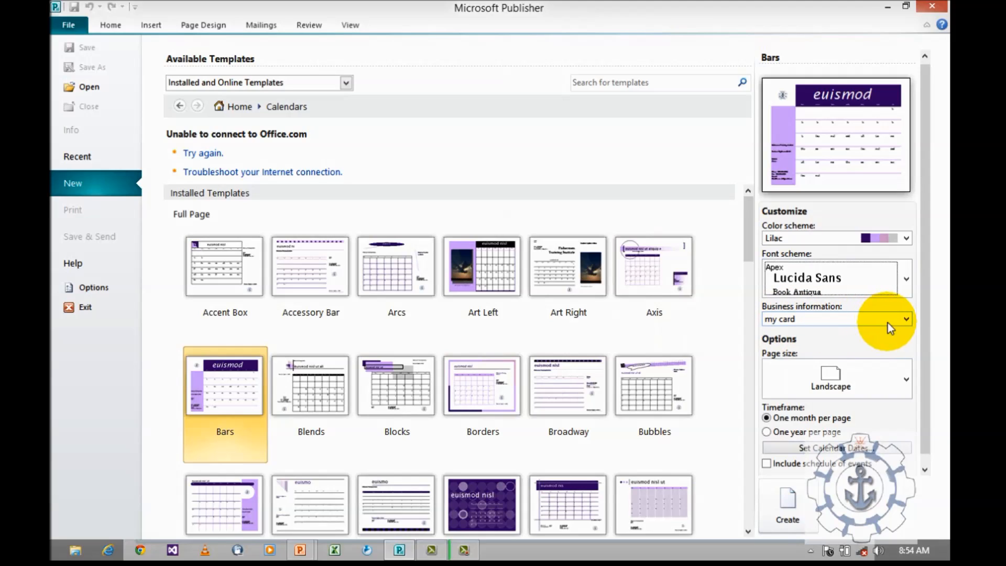
{"action": "mouse_move", "coordinate": [891, 326]}
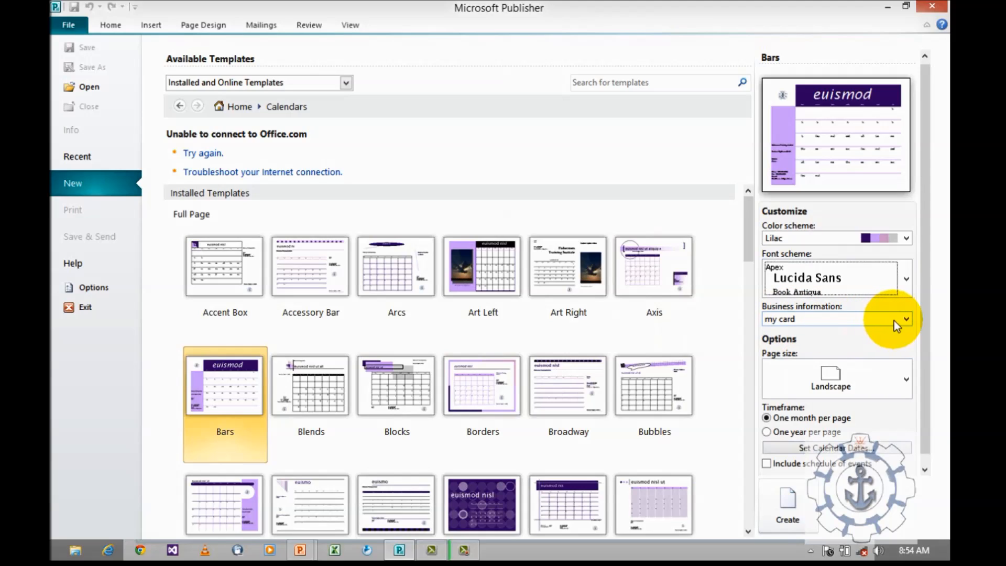
Step: Set Business information to my info and keep the page size Landscape
{"action": "left_click", "coordinate": [903, 319]}
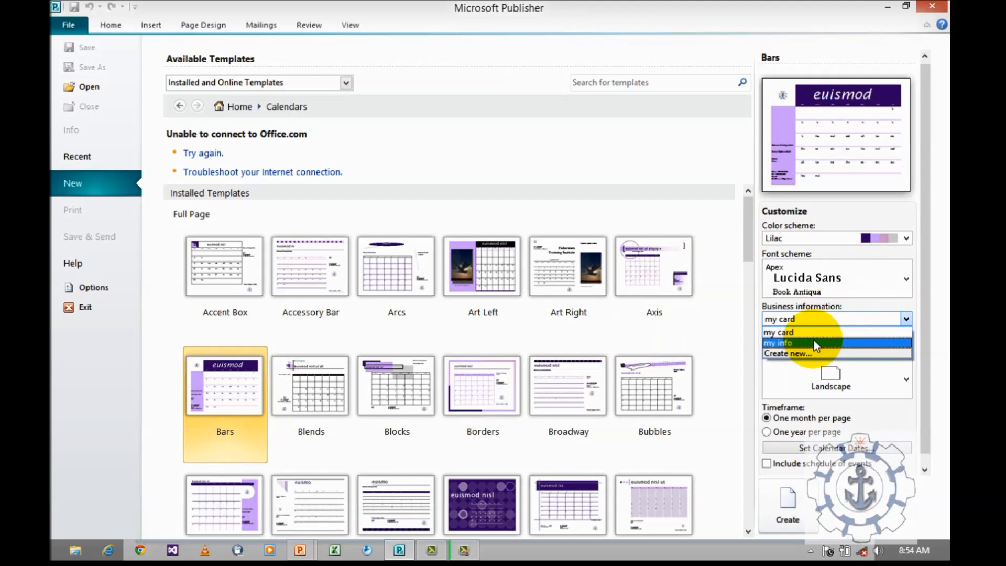
{"action": "left_click", "coordinate": [789, 353]}
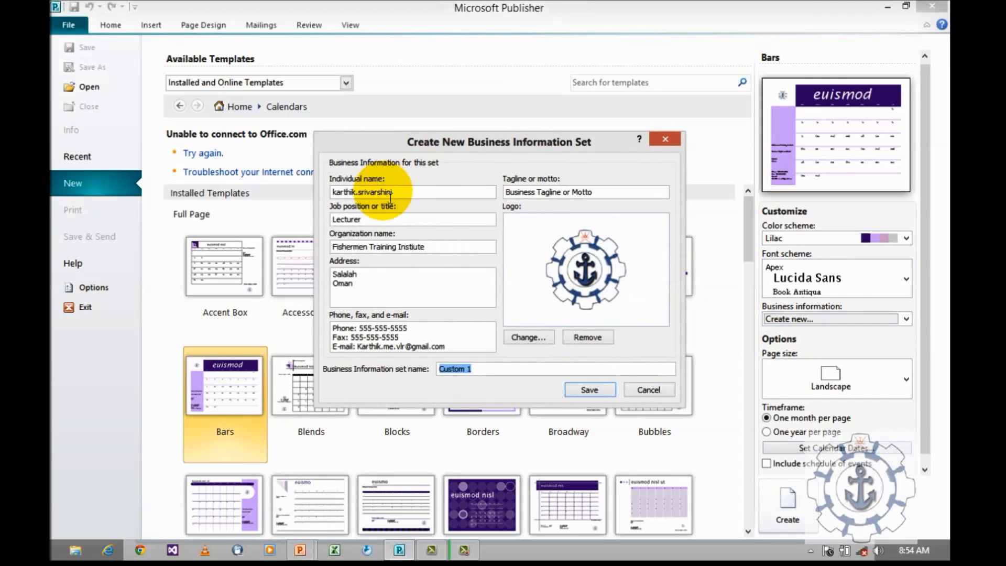
{"action": "mouse_move", "coordinate": [381, 283]}
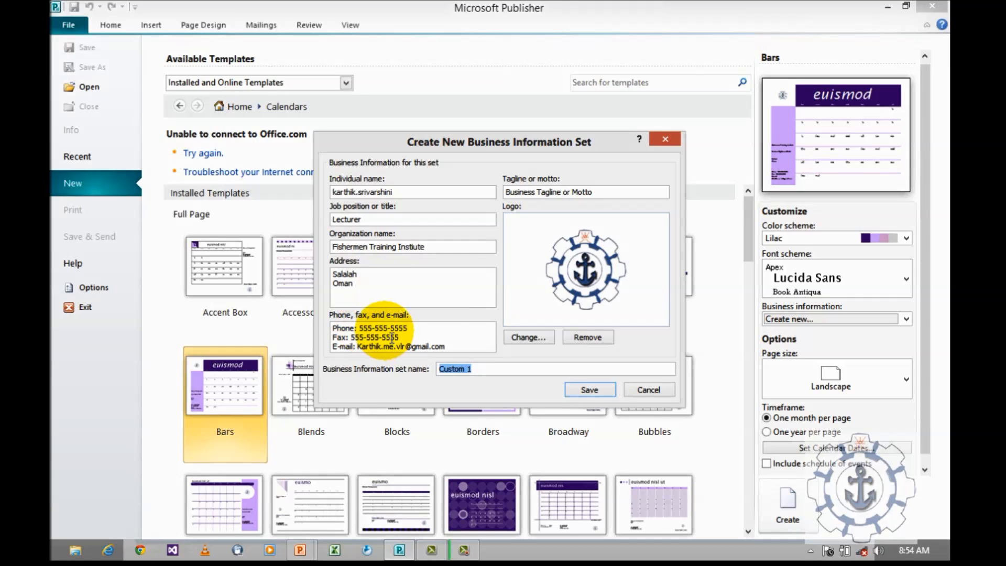
{"action": "mouse_move", "coordinate": [526, 196]}
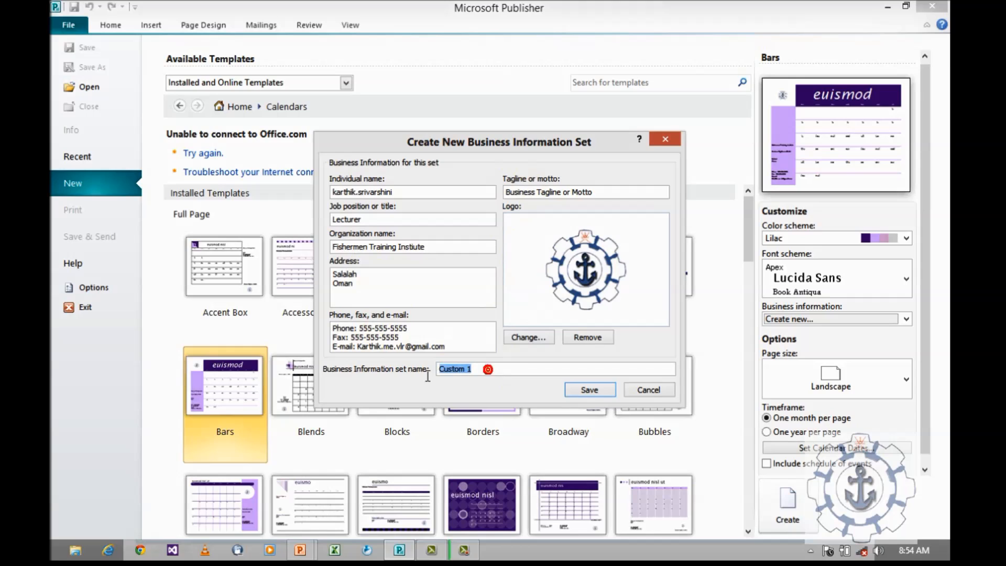
{"action": "mouse_move", "coordinate": [647, 390]}
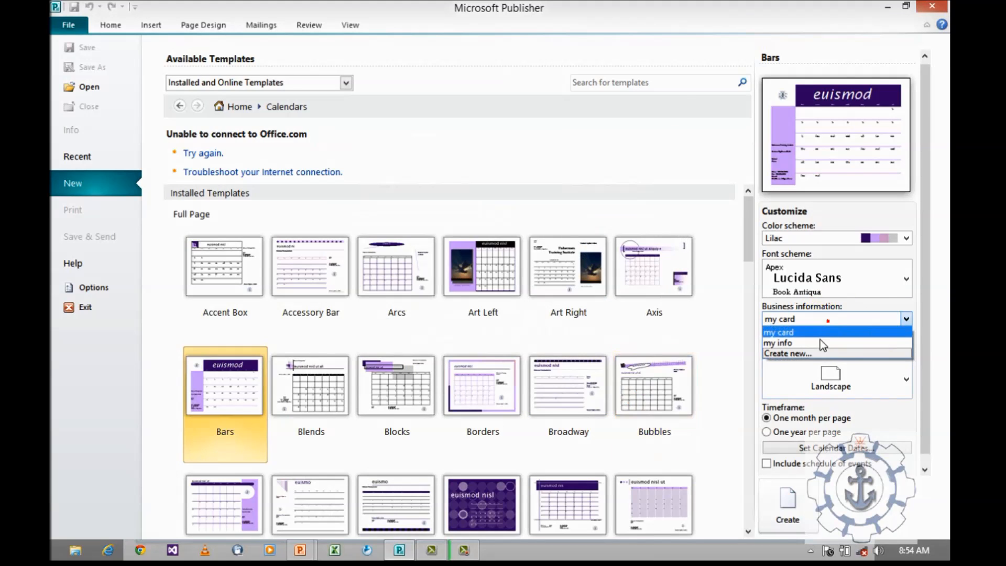
{"action": "left_click", "coordinate": [777, 342]}
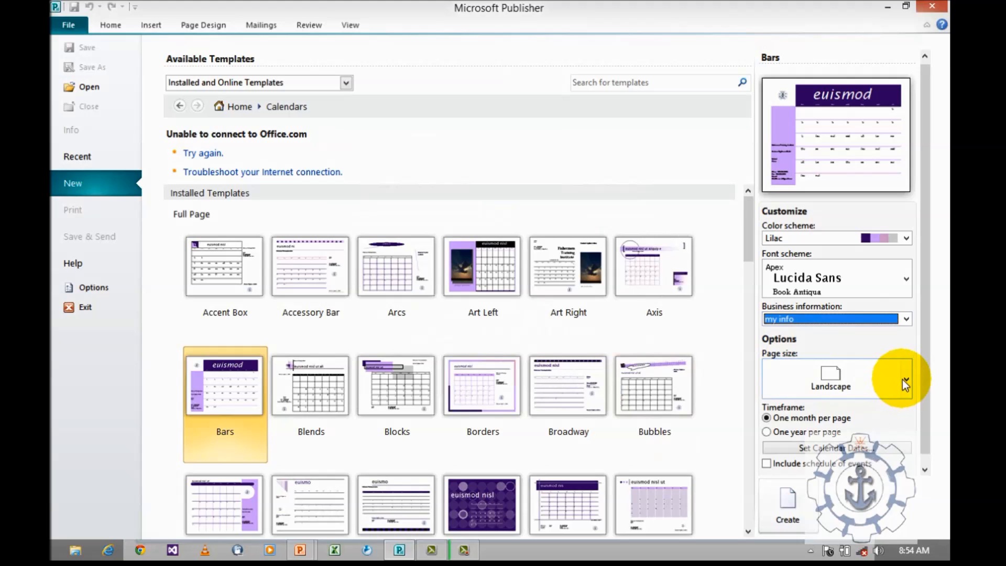
{"action": "left_click", "coordinate": [905, 378]}
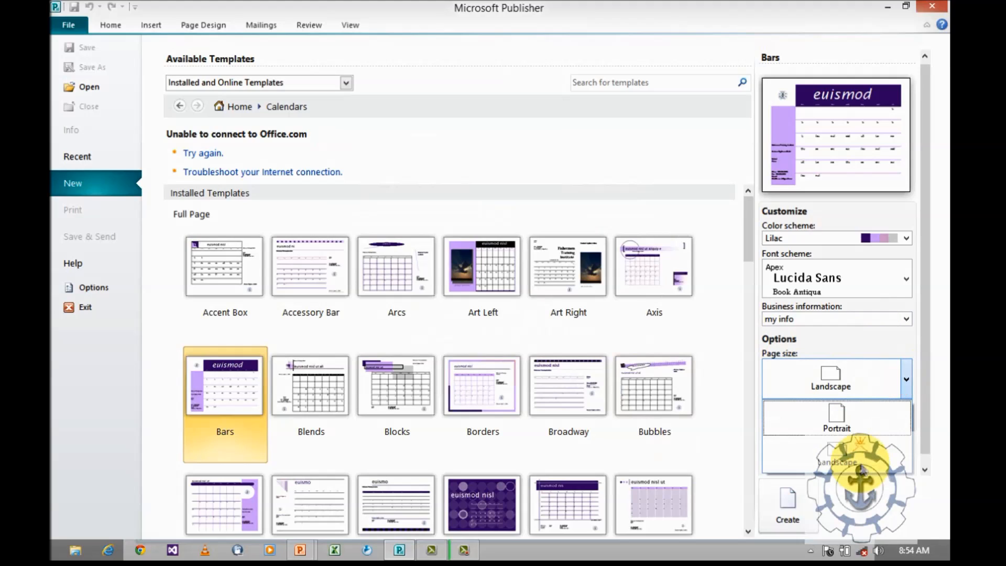
{"action": "mouse_move", "coordinate": [852, 427]}
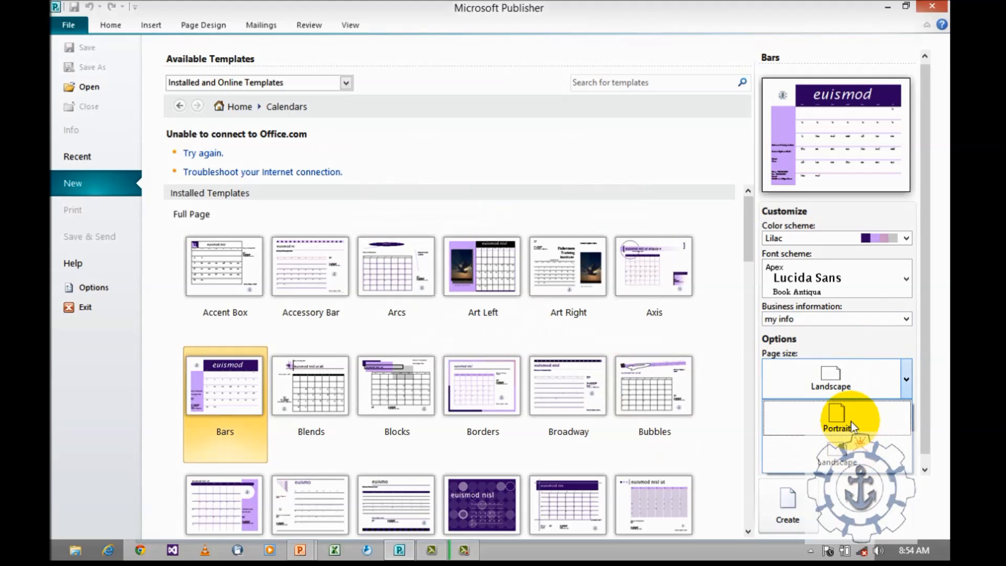
{"action": "left_click", "coordinate": [830, 377]}
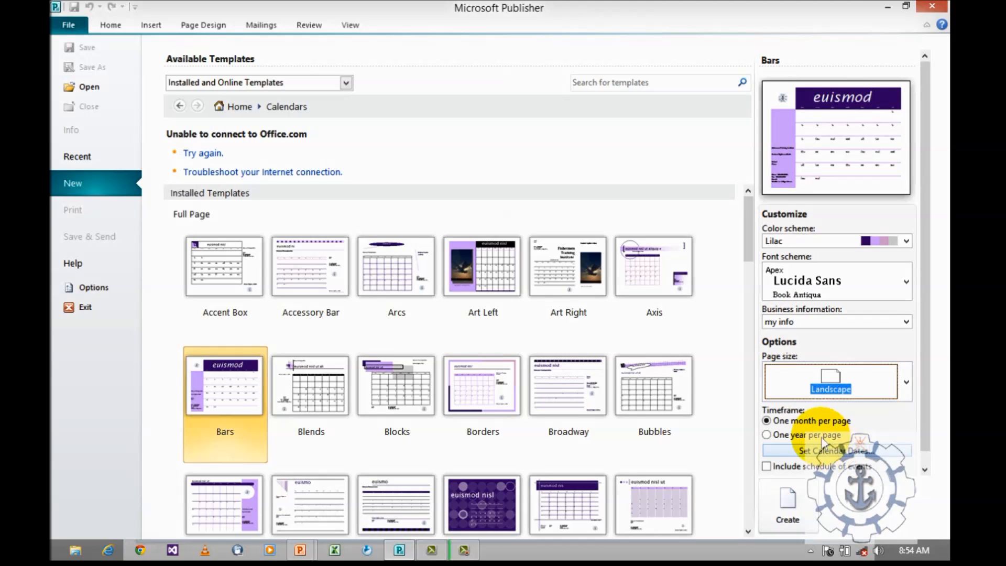
{"action": "mouse_move", "coordinate": [795, 429]}
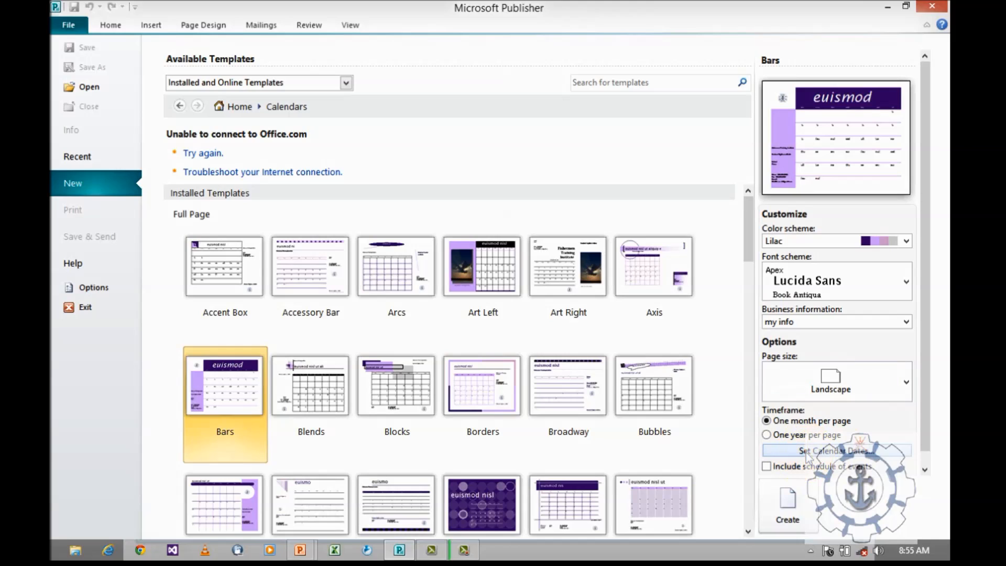
Step: Include a schedule of events and create the calendar publication
{"action": "left_click", "coordinate": [833, 450]}
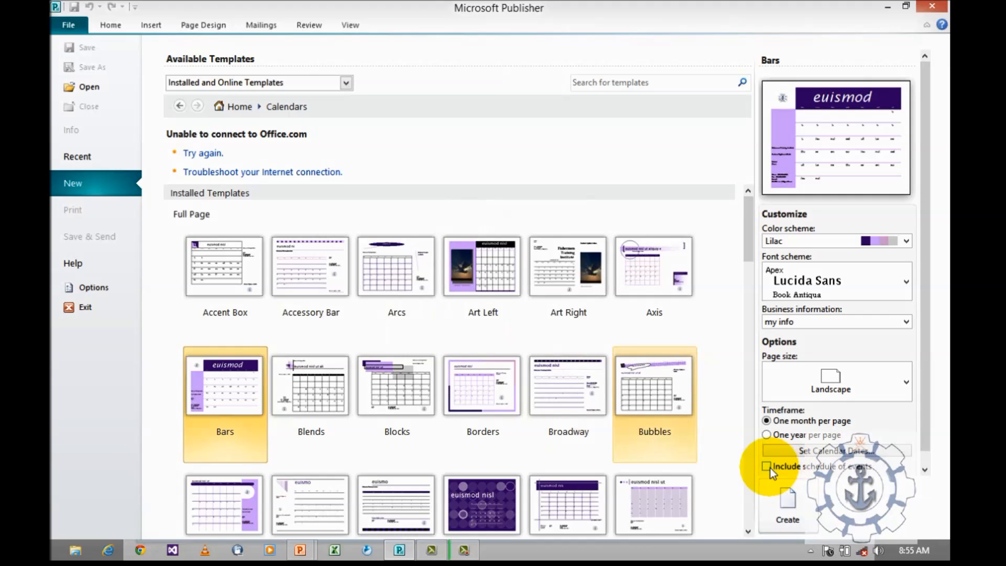
{"action": "left_click", "coordinate": [766, 466]}
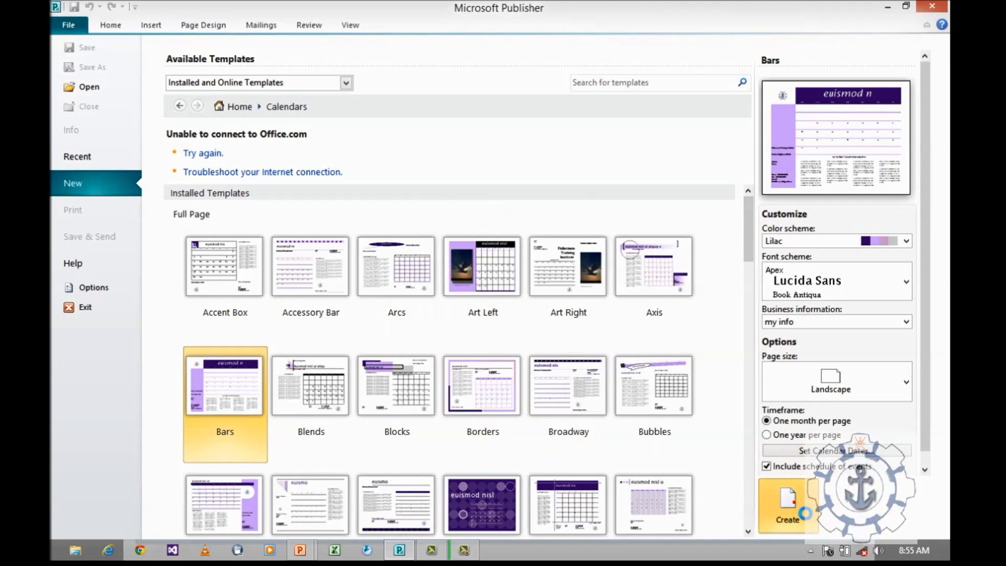
{"action": "left_click", "coordinate": [786, 507]}
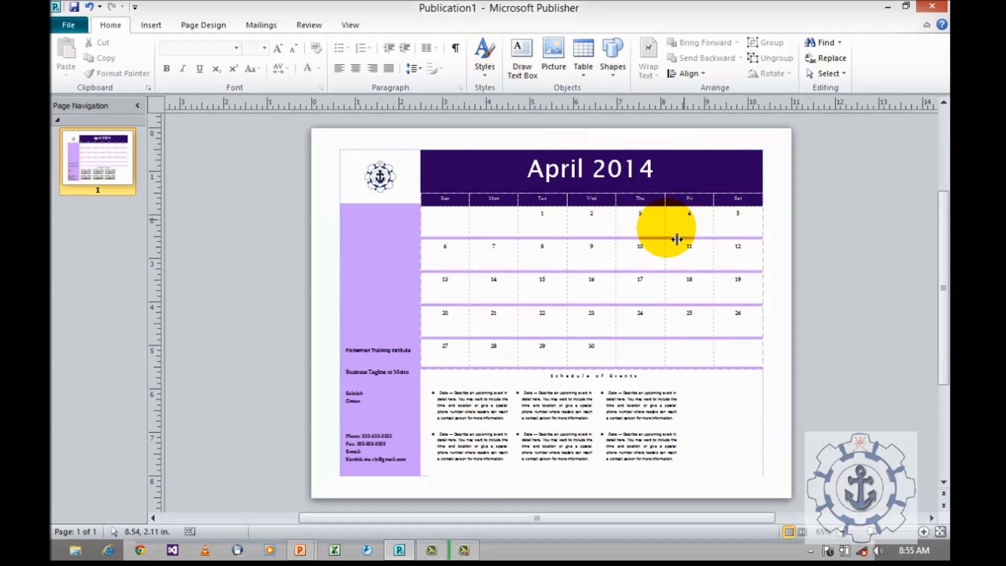
Step: Enlarge the Schedule of Events heading via the Font Size box
{"action": "left_click", "coordinate": [380, 176]}
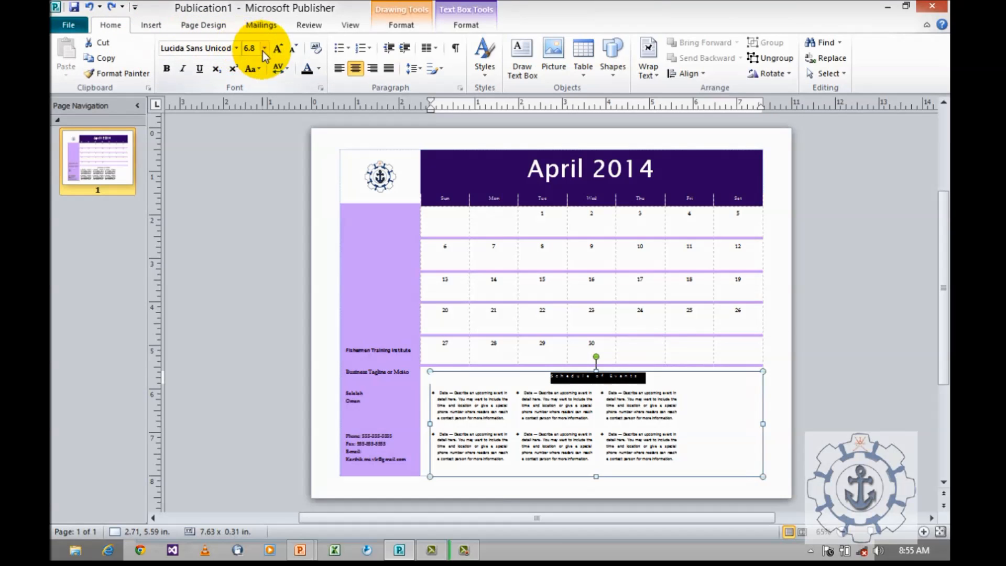
{"action": "left_click", "coordinate": [264, 48]}
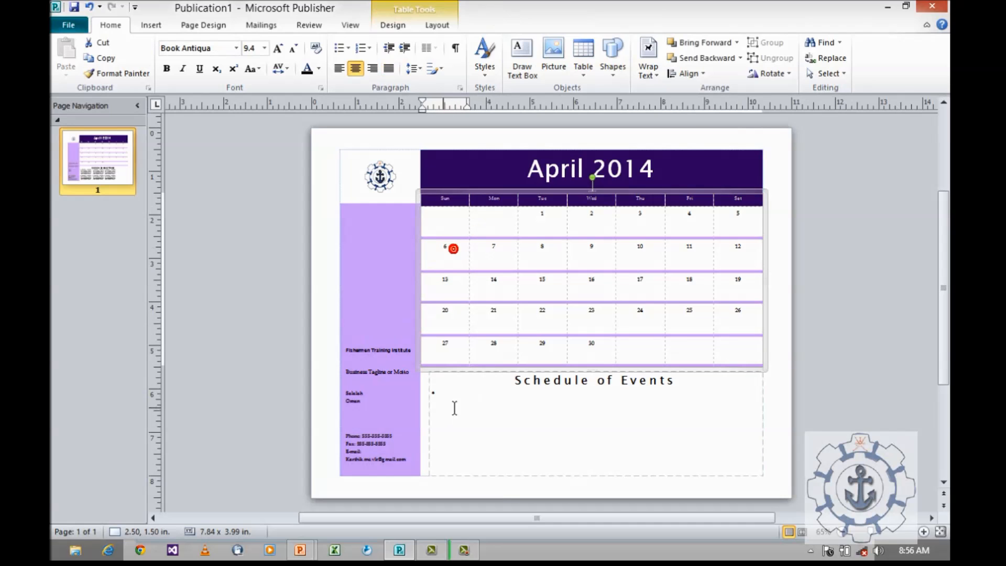
Step: Enter the 08 College Day bullet, correcting the misspelling to College via spelling suggestions
{"action": "left_click", "coordinate": [442, 396]}
{"action": "type", "text": "06 Annual Day"}
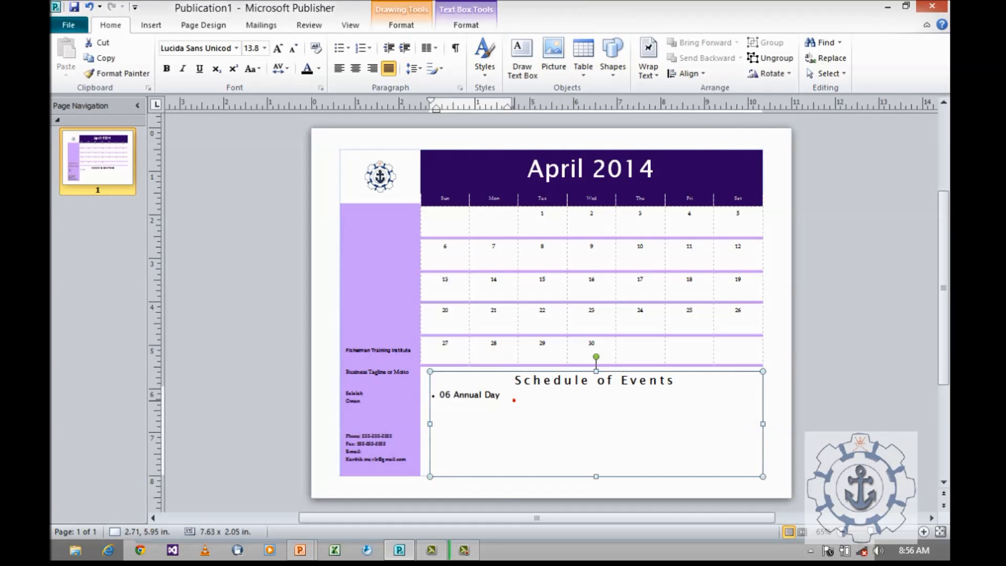
{"action": "type", "text": "08"}
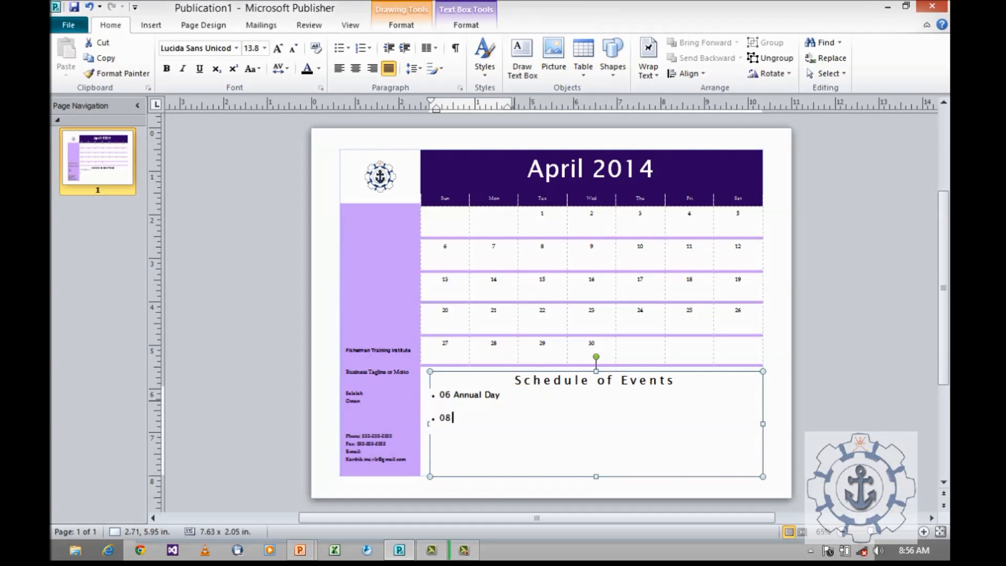
{"action": "type", "text": "Cole"}
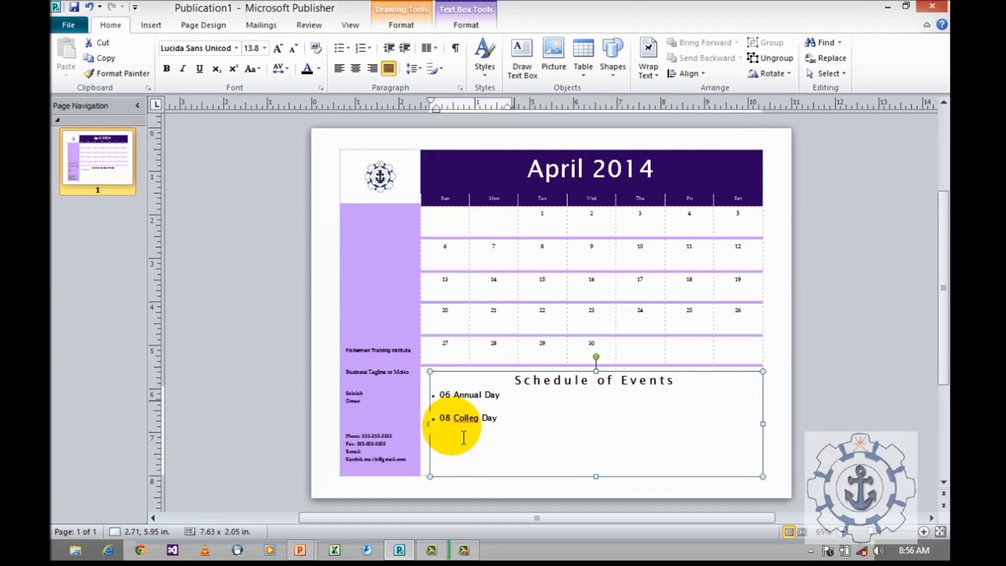
{"action": "right_click", "coordinate": [465, 418]}
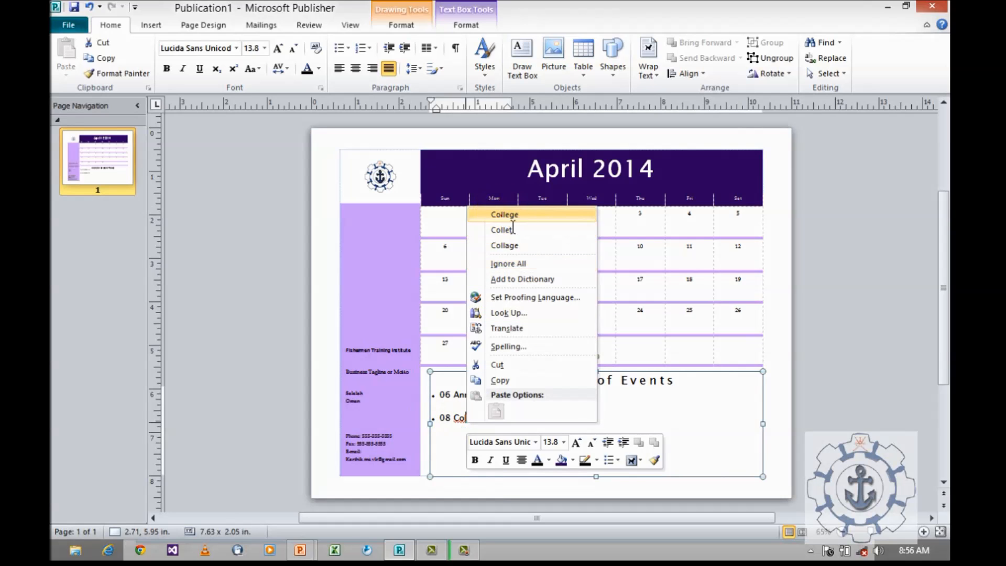
{"action": "left_click", "coordinate": [504, 214]}
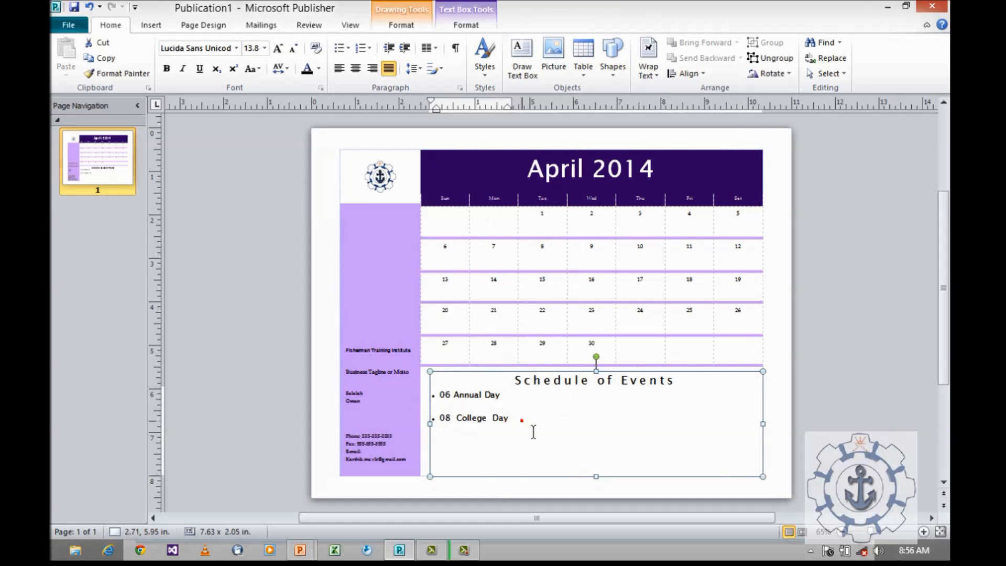
Step: Add a new bullet line for the 22 Parents event
{"action": "key", "text": "enter"}
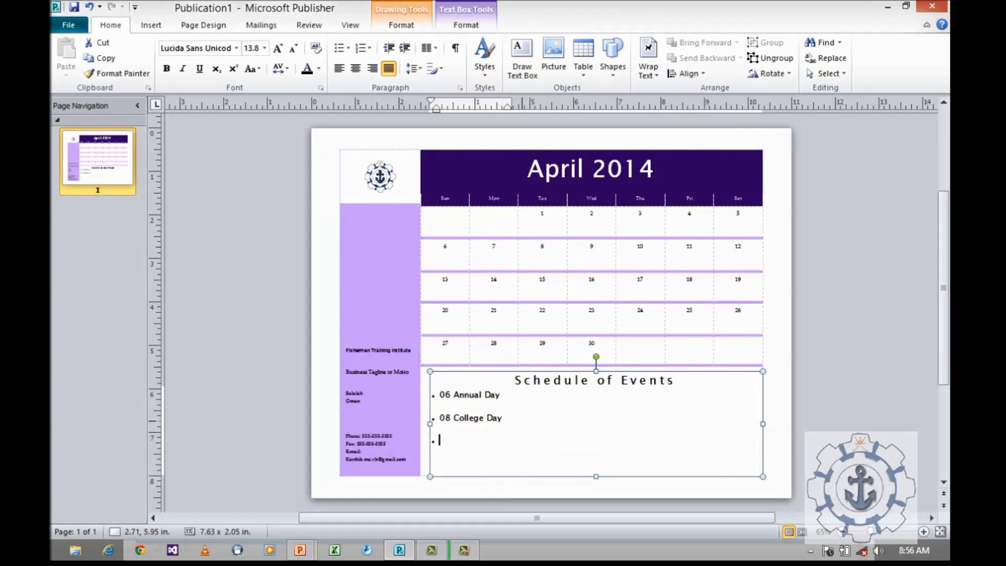
{"action": "type", "text": "22"}
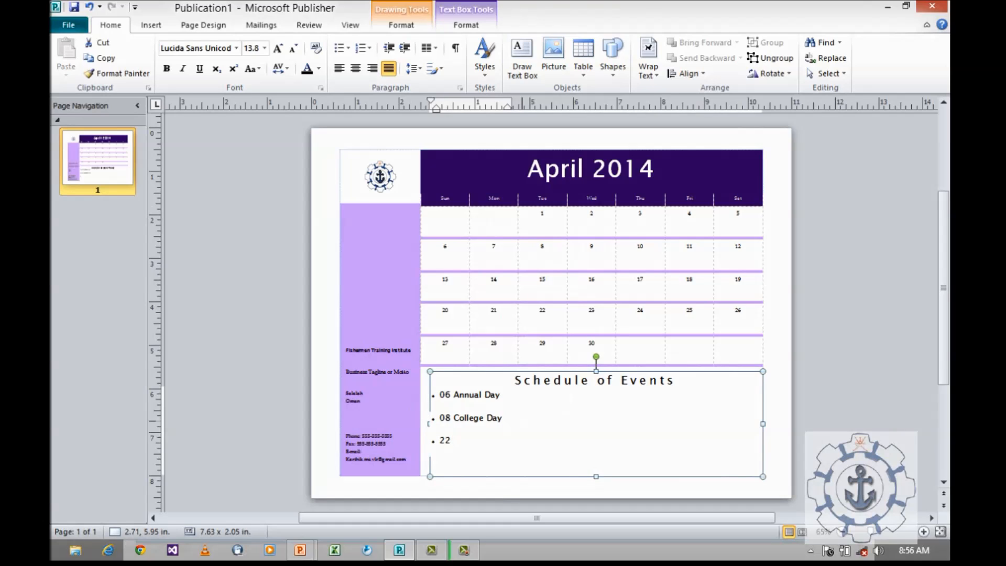
{"action": "type", "text": "Paren"}
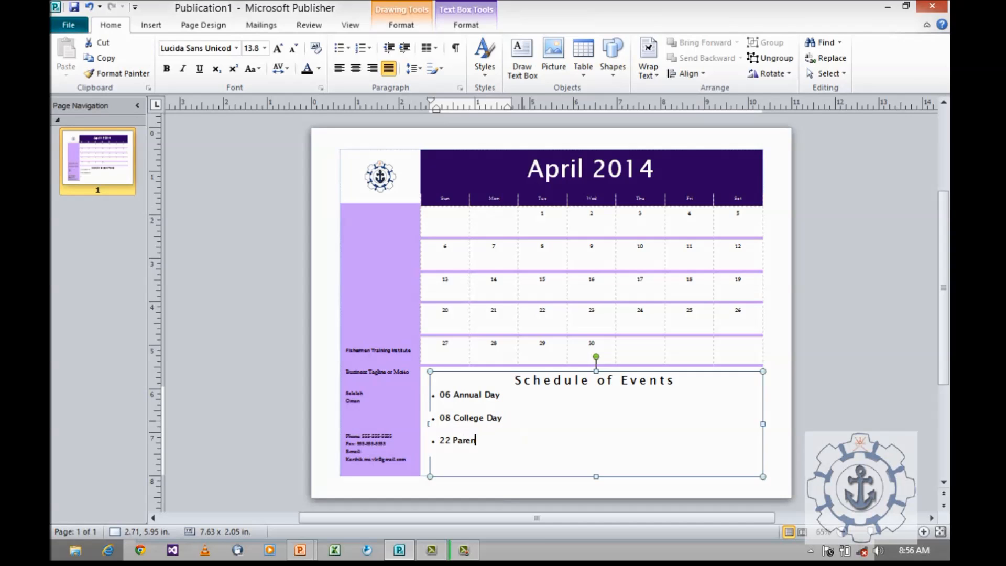
{"action": "type", "text": "ts  Ma"}
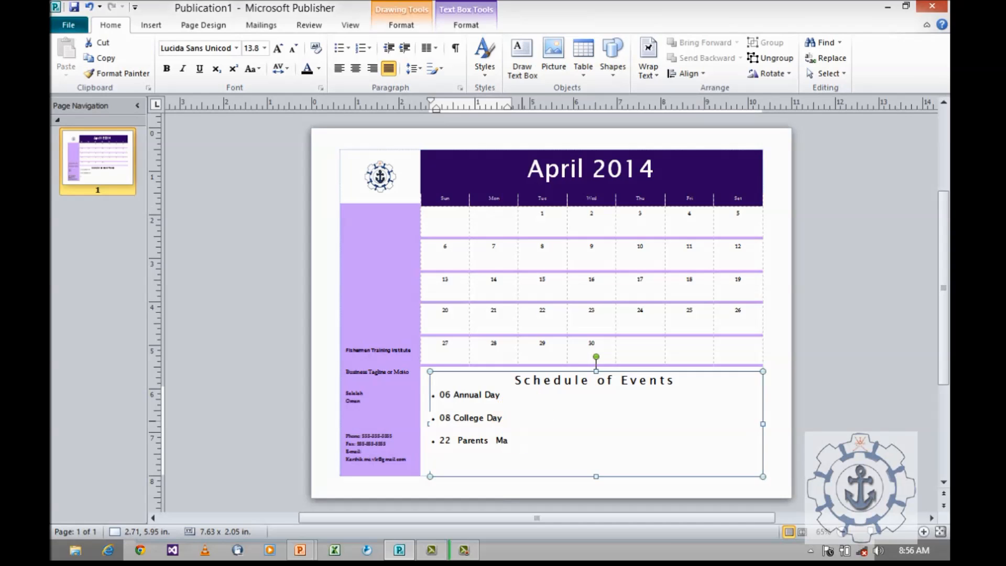
{"action": "type", "text": "tting"}
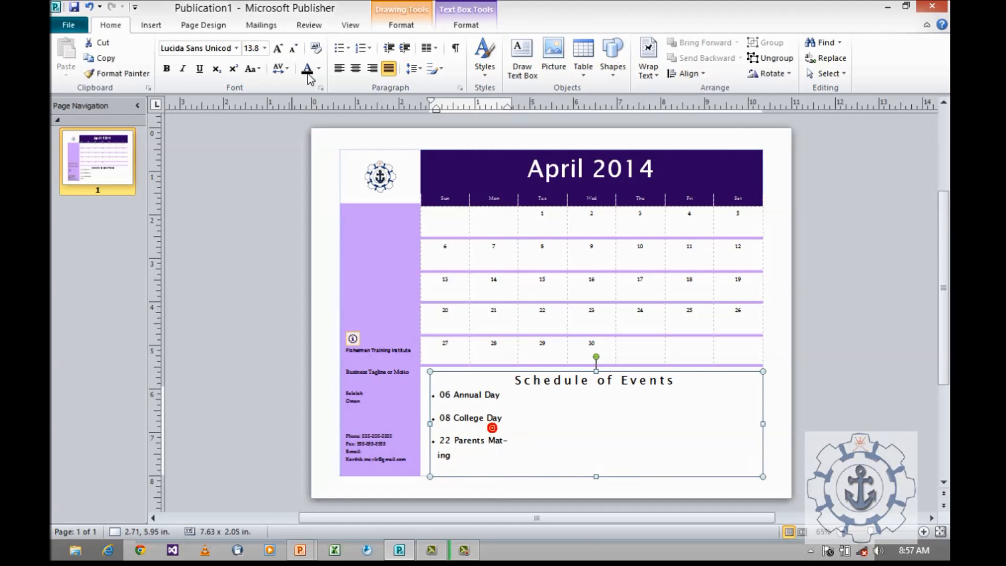
Step: Lighten the anchor logo with +10% brightness and +10% contrast in Picture Tools Format
{"action": "left_click", "coordinate": [378, 179]}
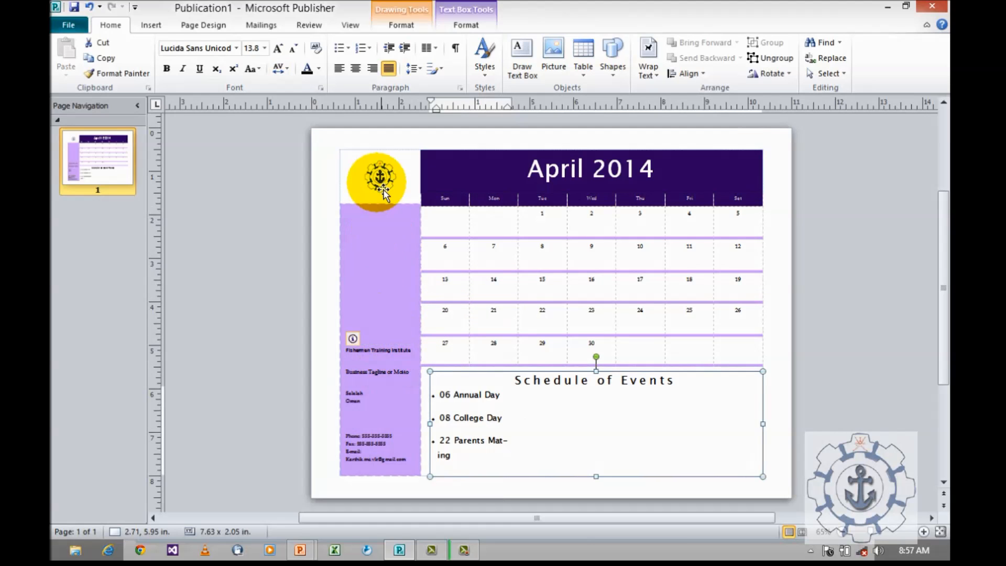
{"action": "left_click", "coordinate": [378, 176]}
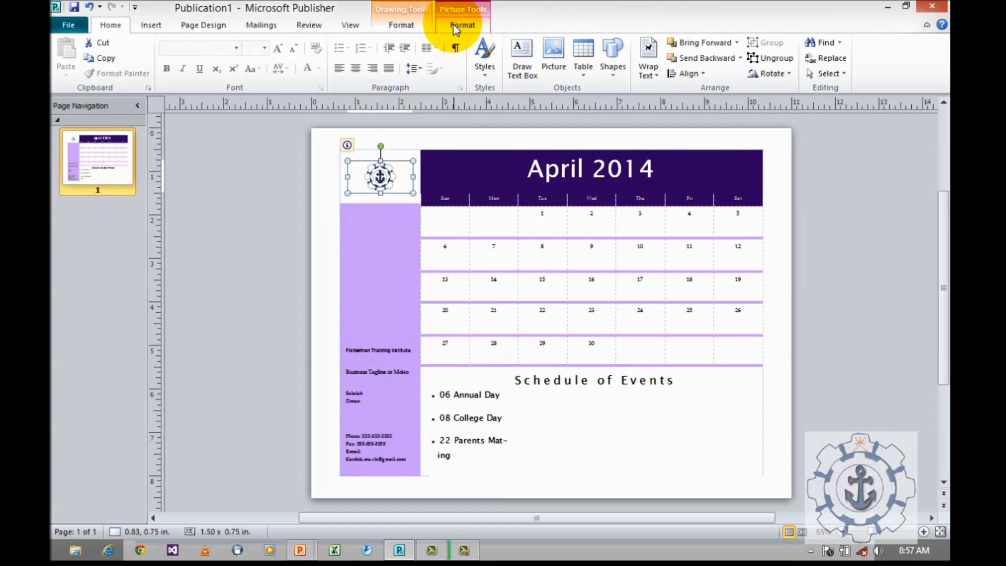
{"action": "left_click", "coordinate": [462, 25]}
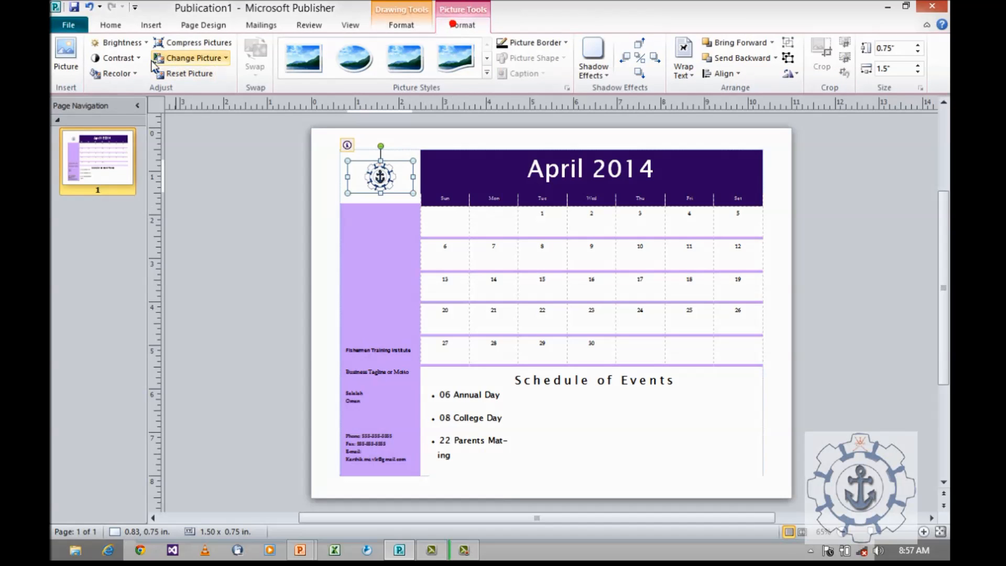
{"action": "left_click", "coordinate": [121, 42]}
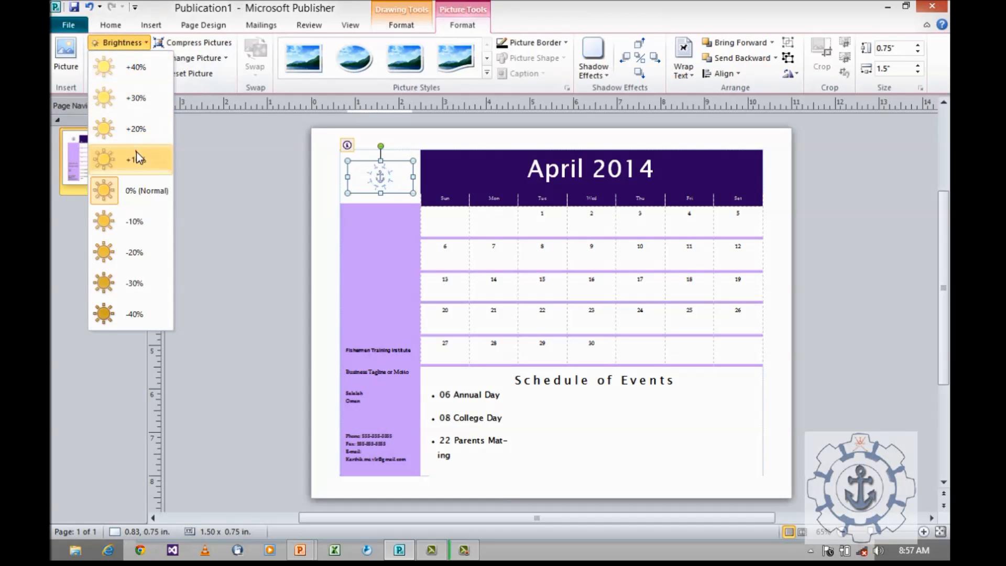
{"action": "left_click", "coordinate": [119, 57]}
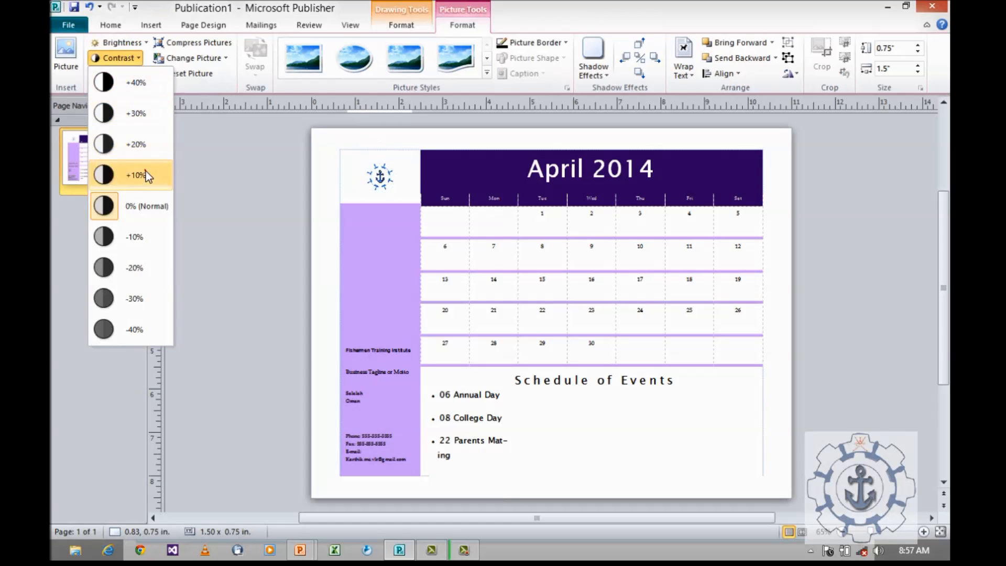
{"action": "left_click", "coordinate": [117, 73]}
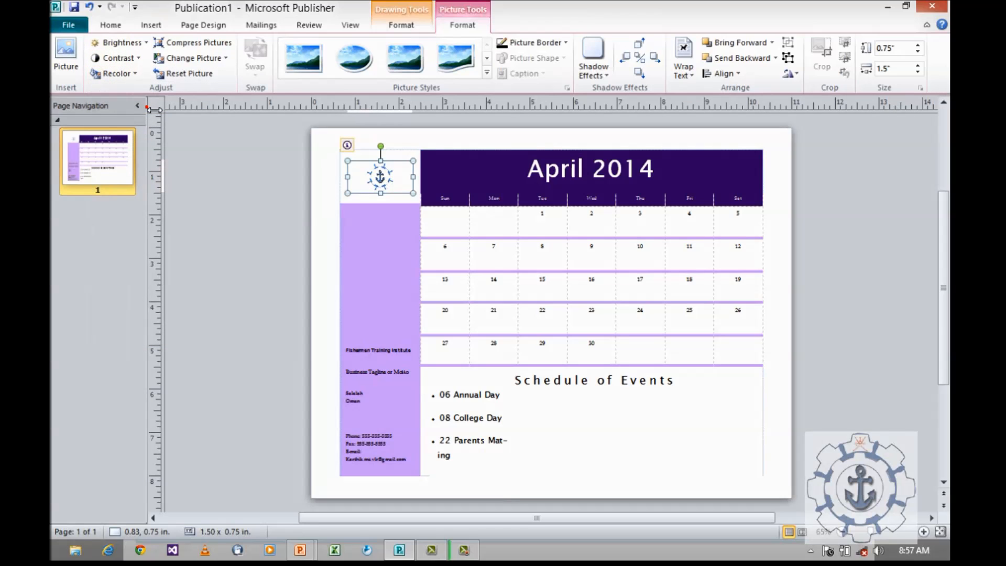
{"action": "left_click", "coordinate": [116, 73]}
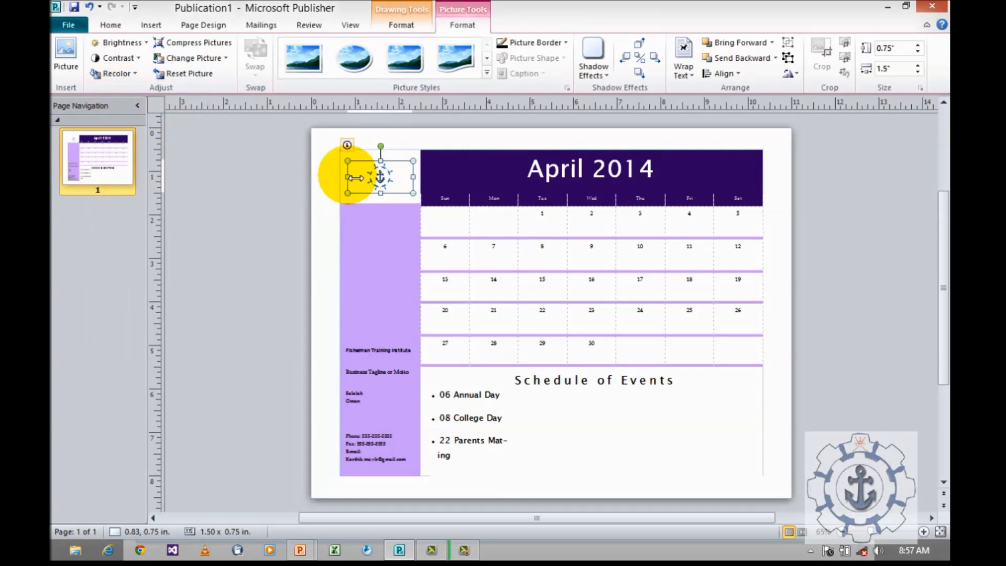
{"action": "left_click", "coordinate": [116, 74]}
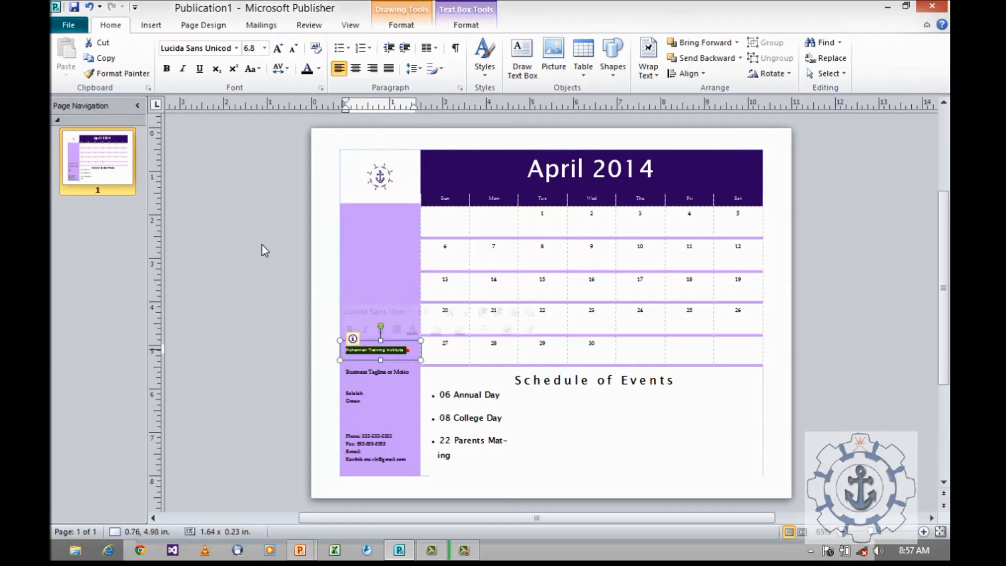
Step: Edit the business name to Fishermen Training, shift the calendar grid right and widen the sidebar and name box
{"action": "left_click", "coordinate": [261, 48]}
{"action": "type", "text": "Fishermen"}
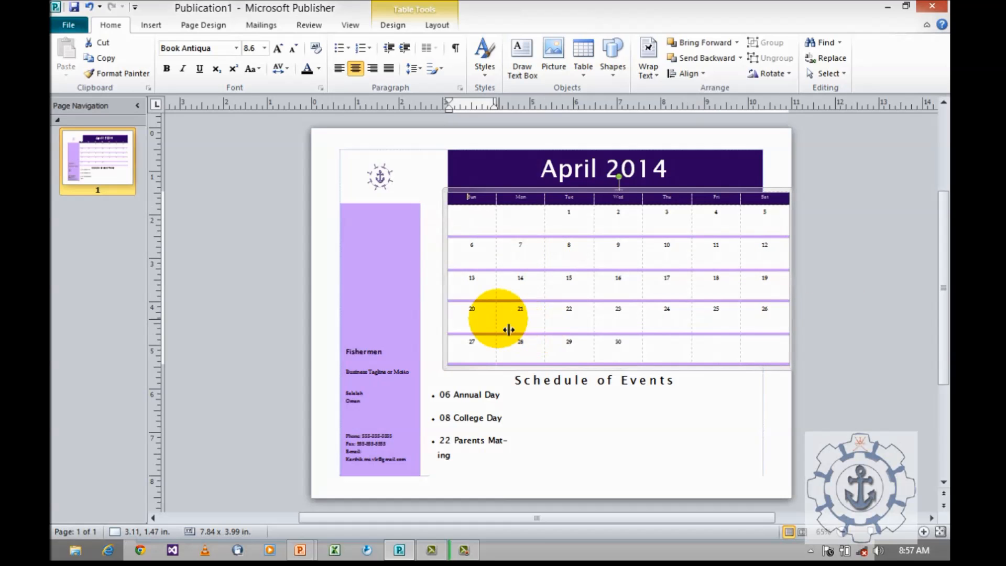
{"action": "left_click_drag", "start_coordinate": [507, 329], "coordinate": [548, 344]}
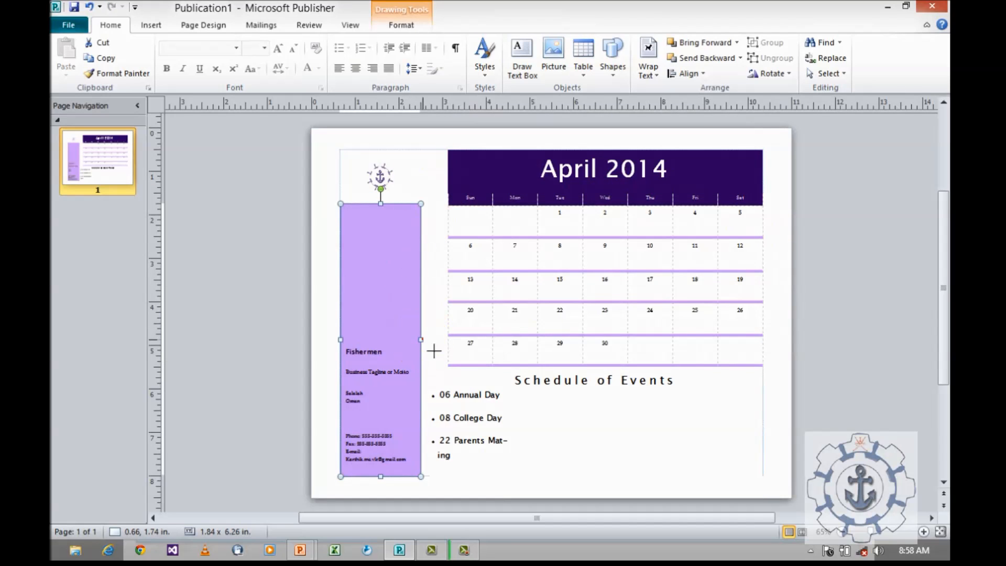
{"action": "left_click_drag", "start_coordinate": [420, 339], "coordinate": [442, 340]}
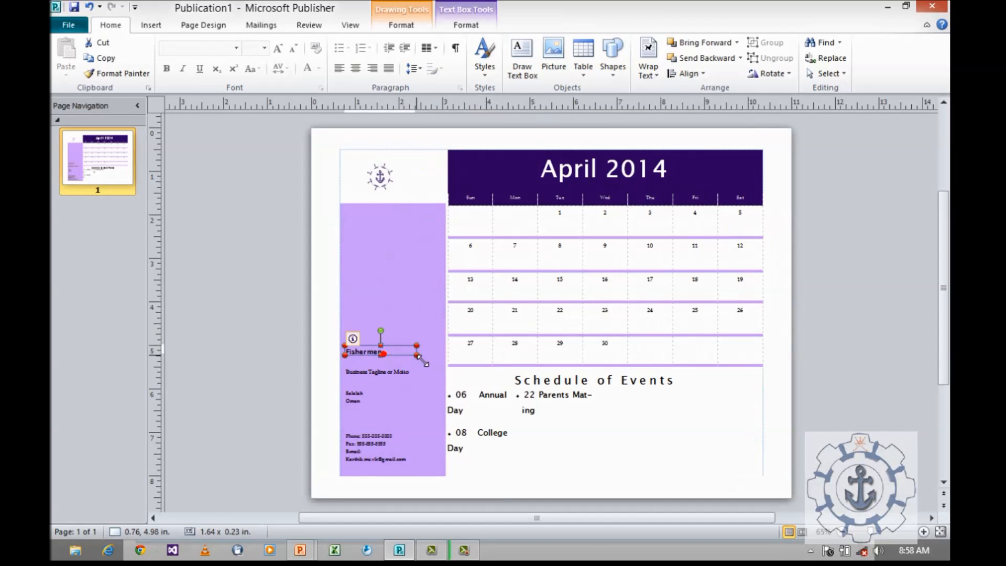
{"action": "left_click_drag", "start_coordinate": [416, 356], "coordinate": [449, 365]}
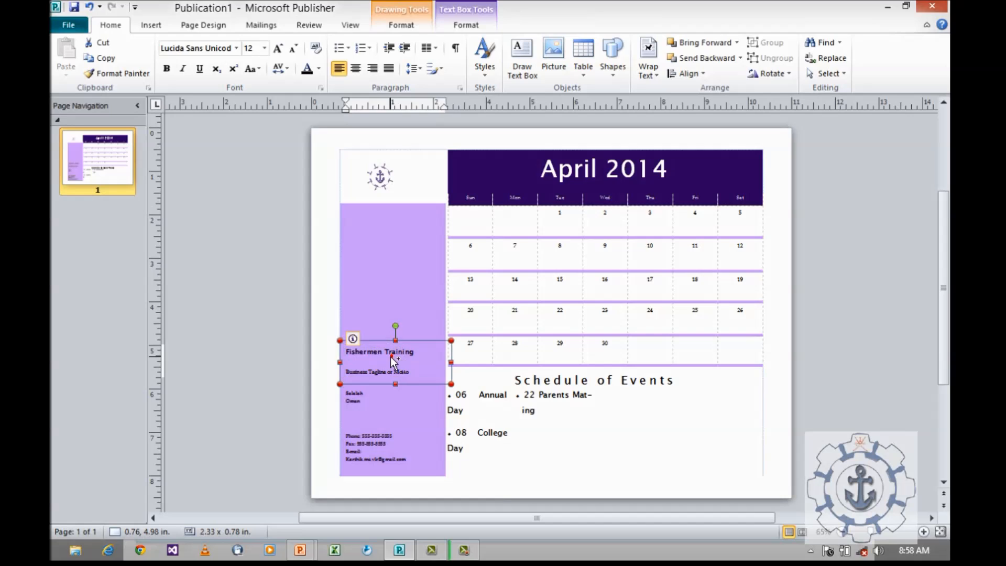
Step: Center the name and complete it as Fishermen Training Institute, then widen the contact details box
{"action": "left_click", "coordinate": [355, 69]}
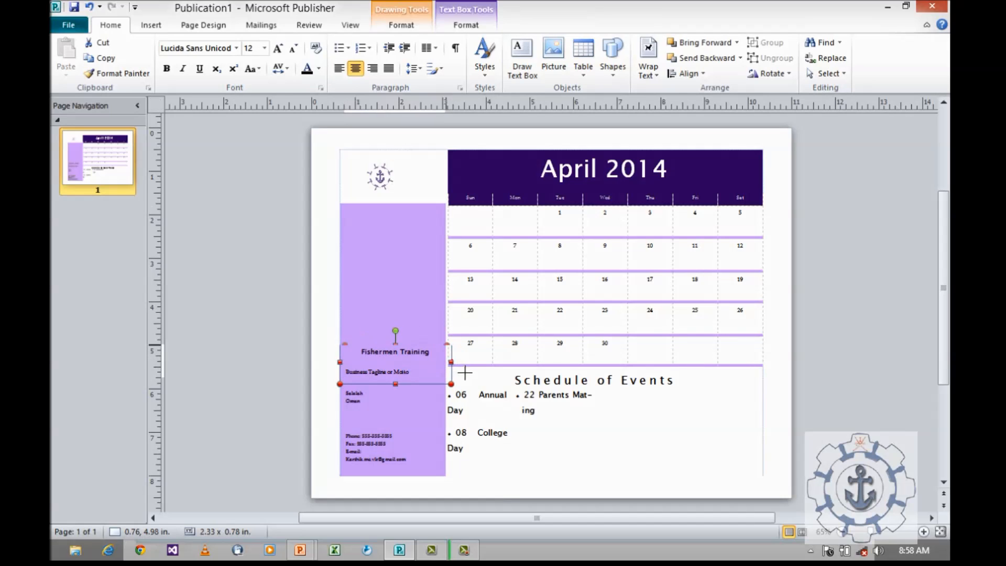
{"action": "type", "text": "Institute"}
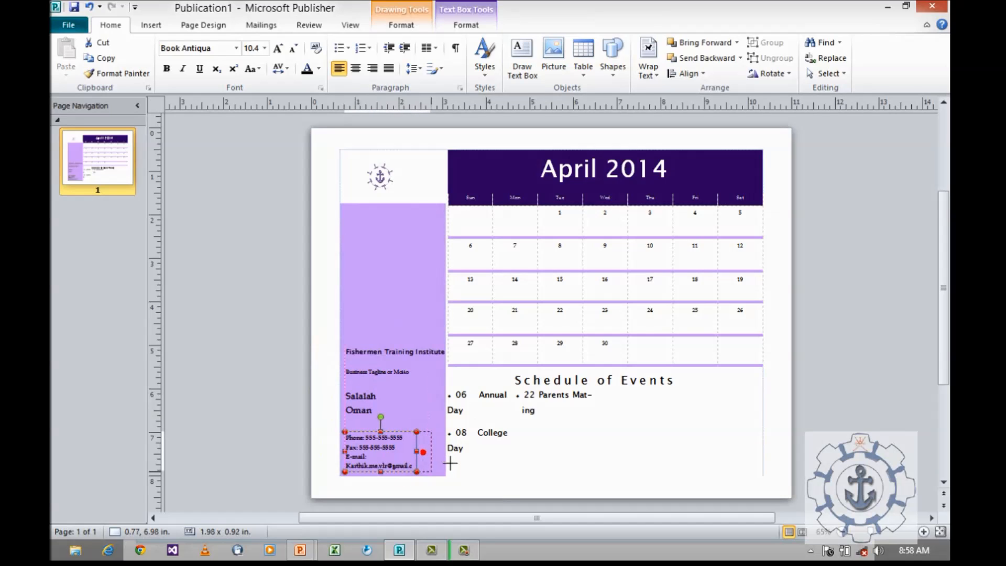
{"action": "left_click_drag", "start_coordinate": [421, 452], "coordinate": [440, 453]}
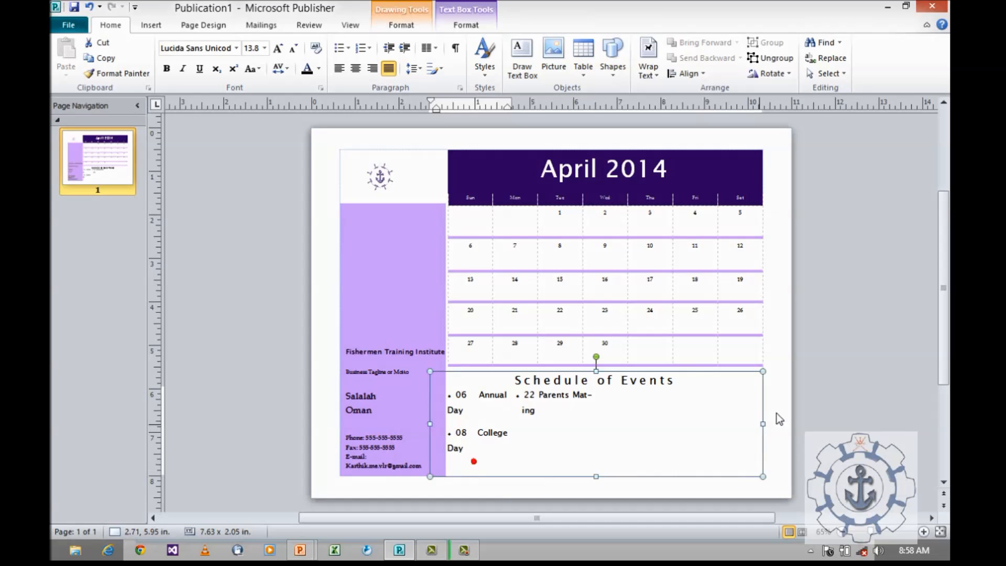
{"action": "left_click", "coordinate": [788, 407]}
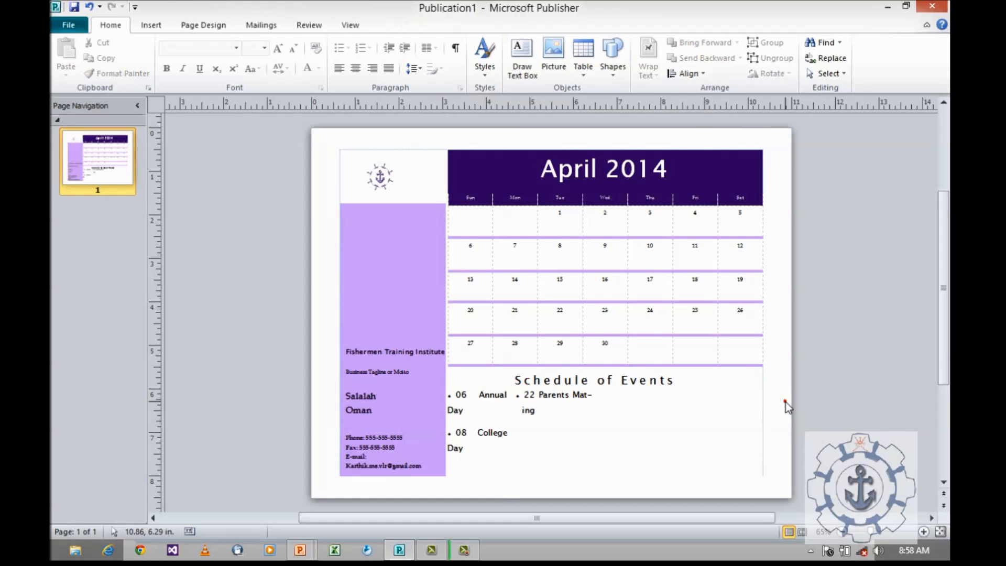
{"action": "mouse_move", "coordinate": [63, 107]}
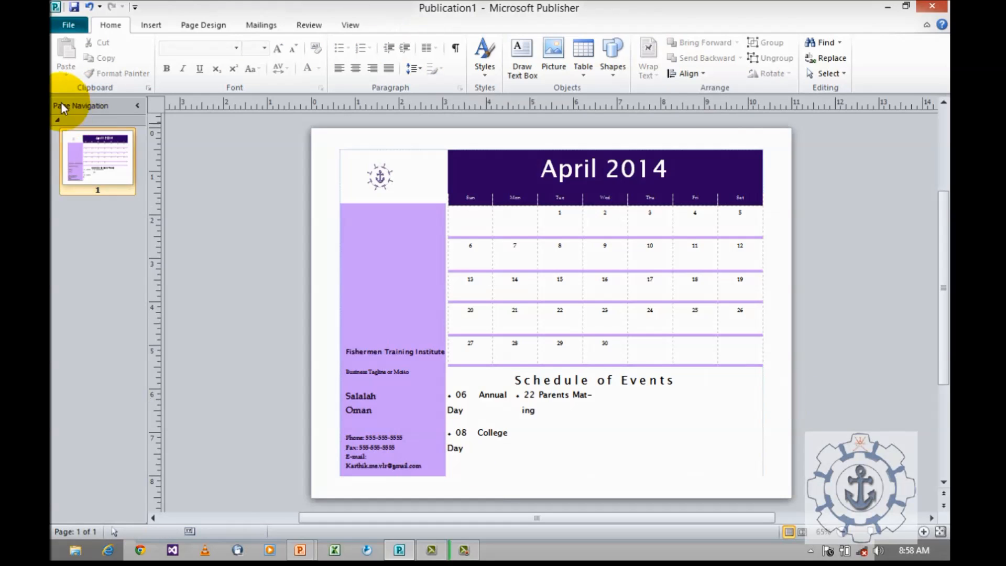
Step: Show the finished April 2014 Lilac calendar in print preview, set to print one page
{"action": "left_click", "coordinate": [69, 24]}
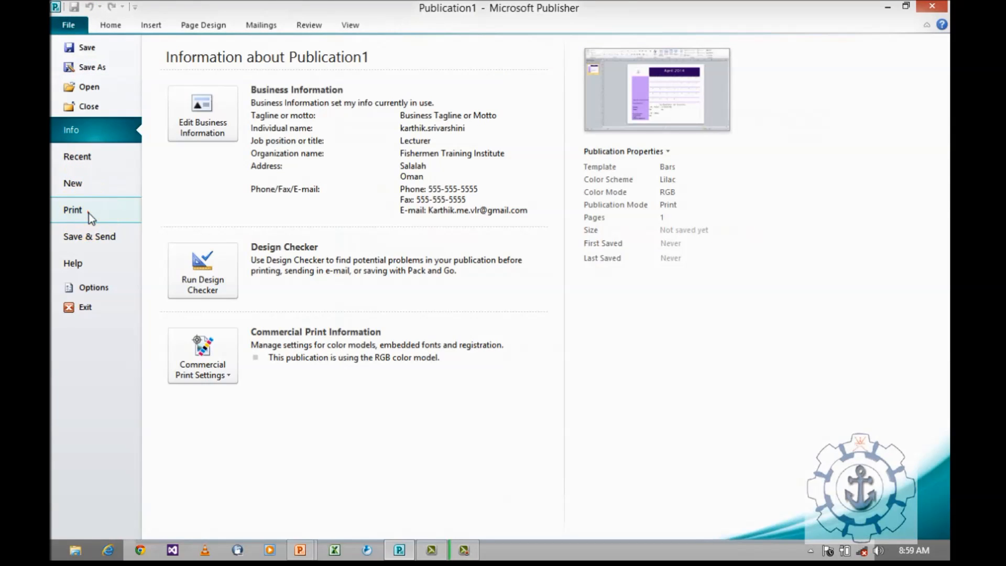
{"action": "left_click", "coordinate": [72, 210]}
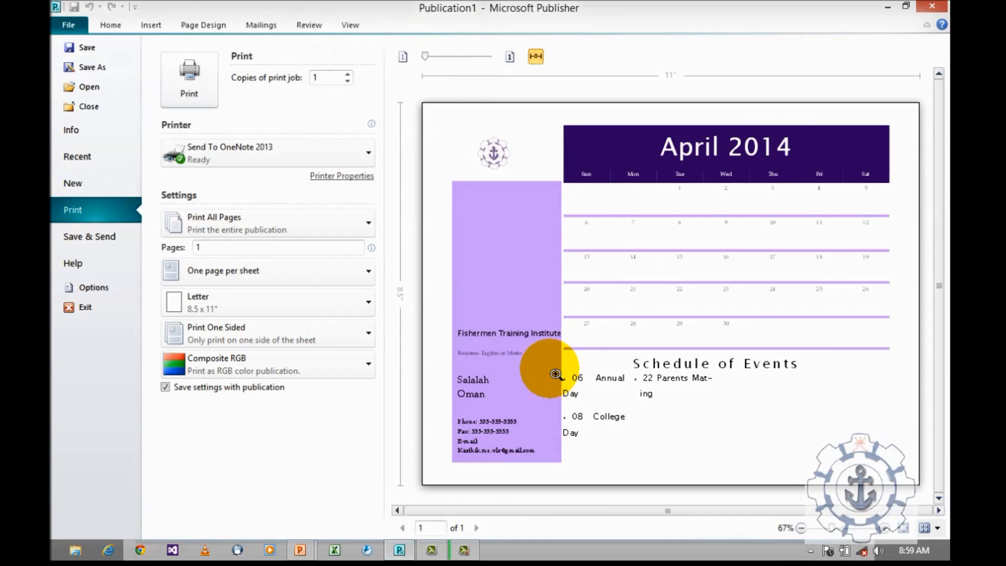
{"action": "mouse_move", "coordinate": [587, 359]}
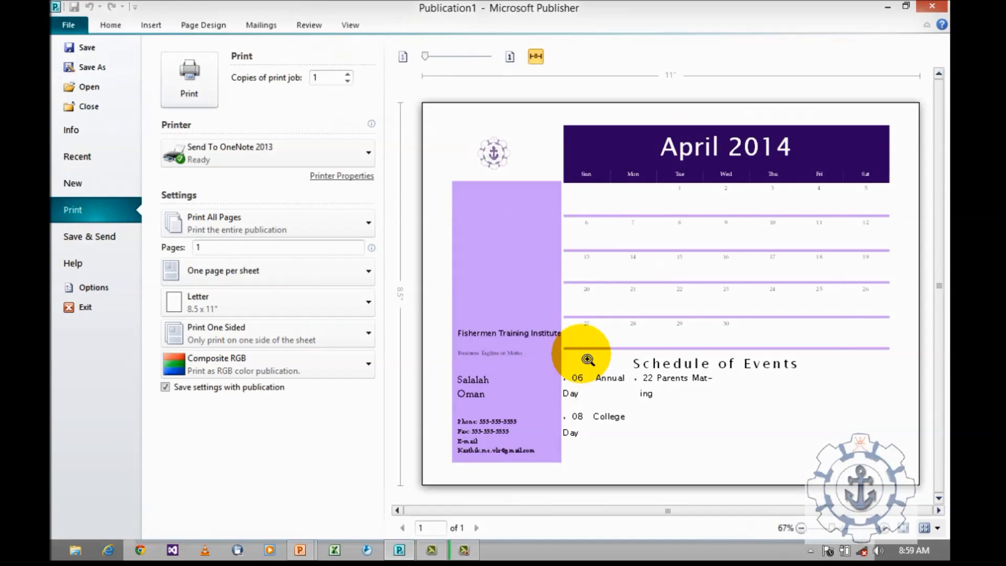